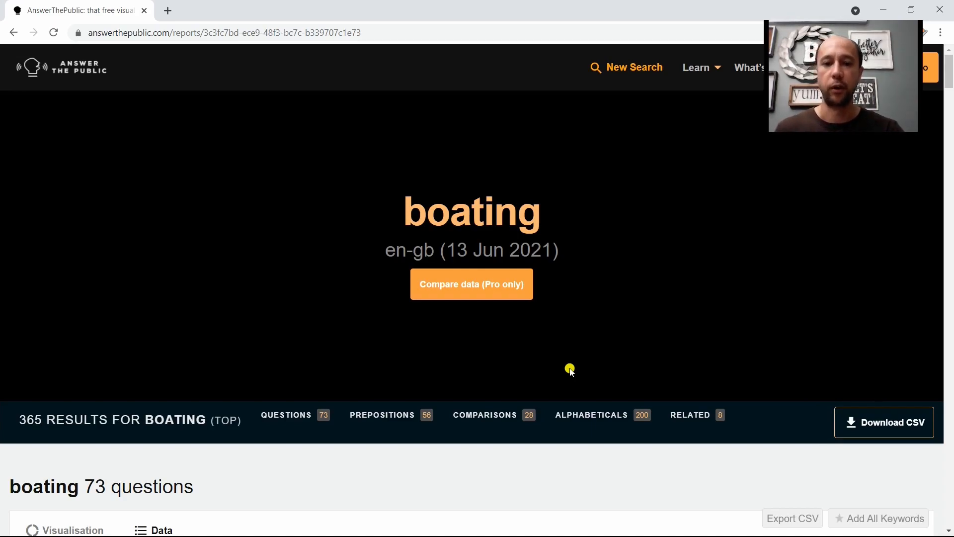
mouse_move(413, 225)
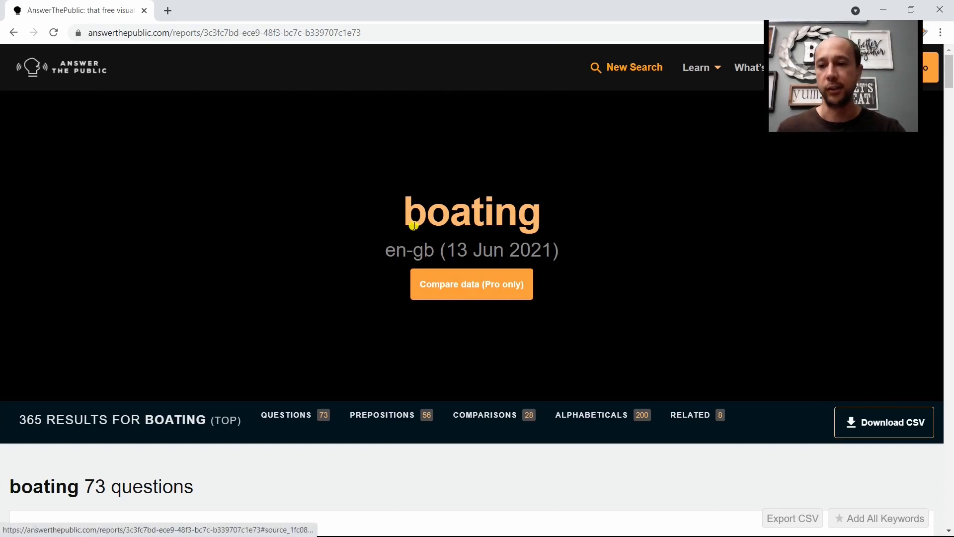
mouse_move(550, 213)
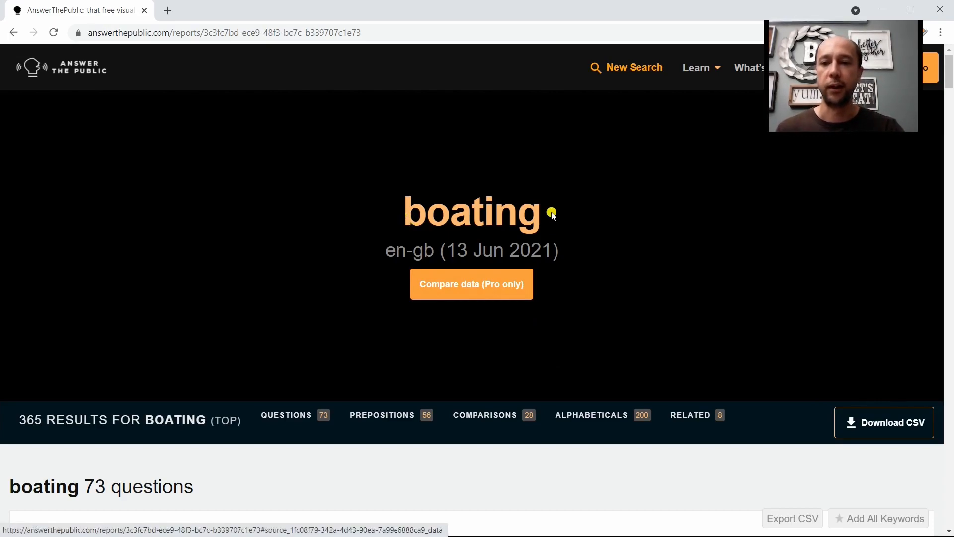
scroll(down, 3)
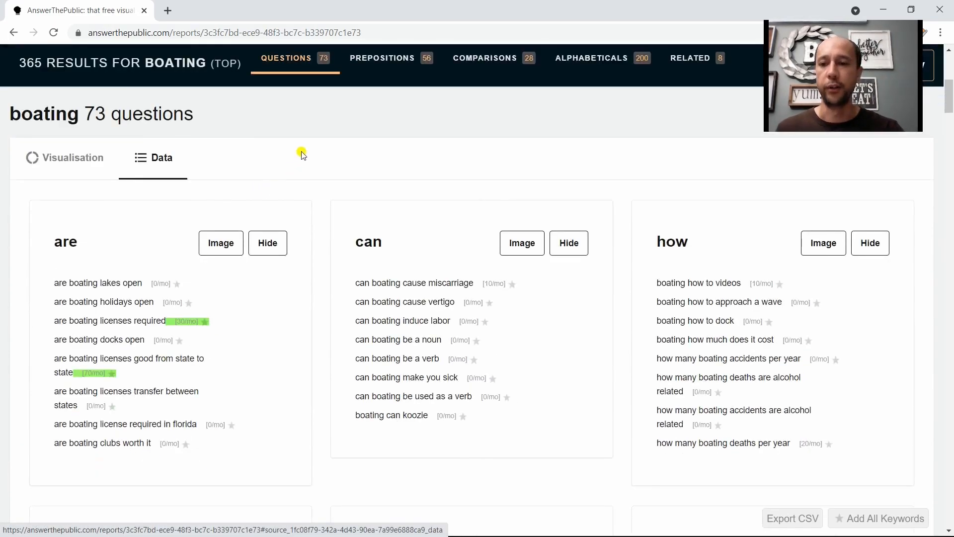
mouse_move(194, 128)
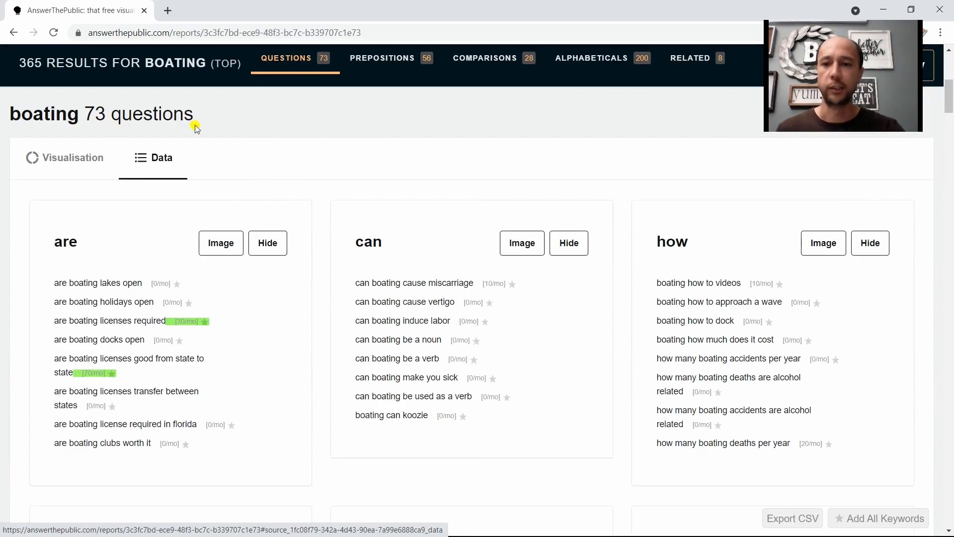
scroll(down, 3)
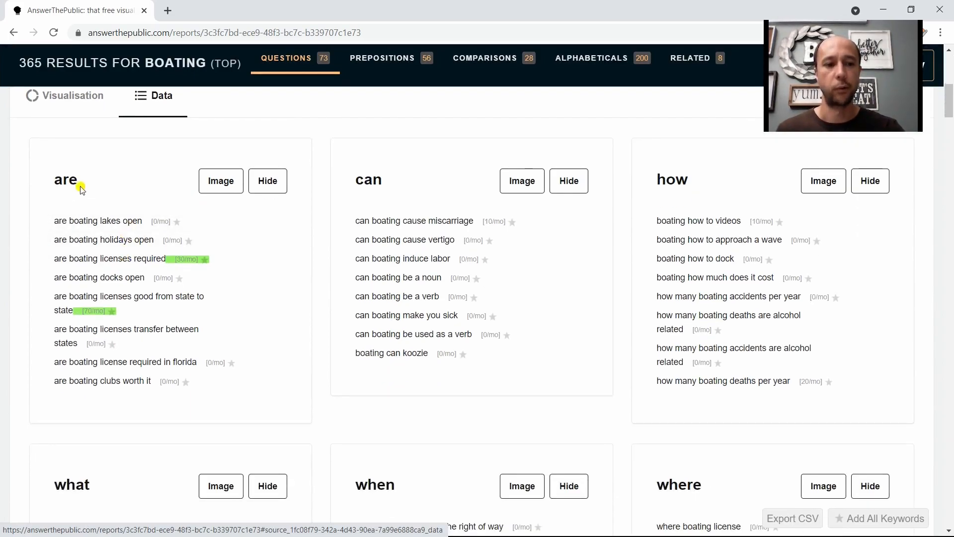
scroll(down, 3)
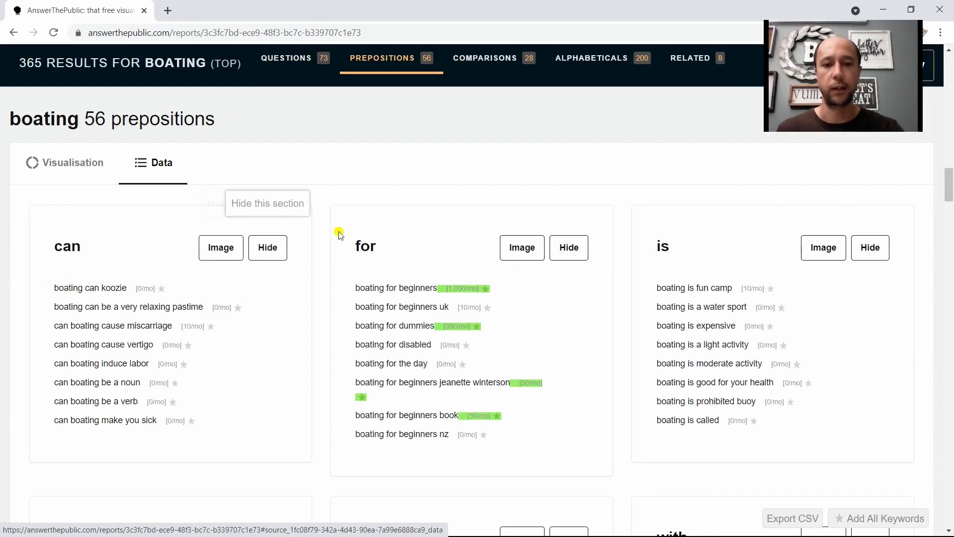
scroll(down, 3)
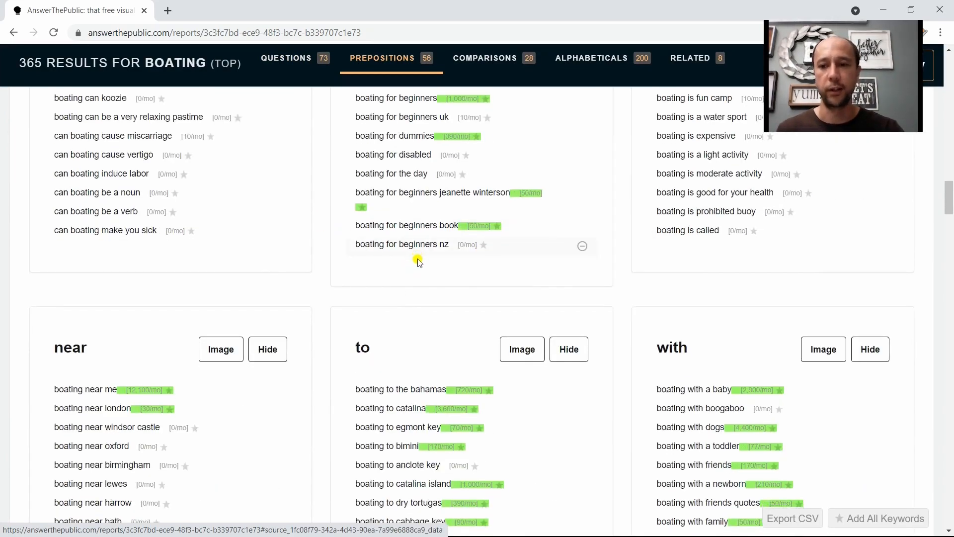
click(485, 57)
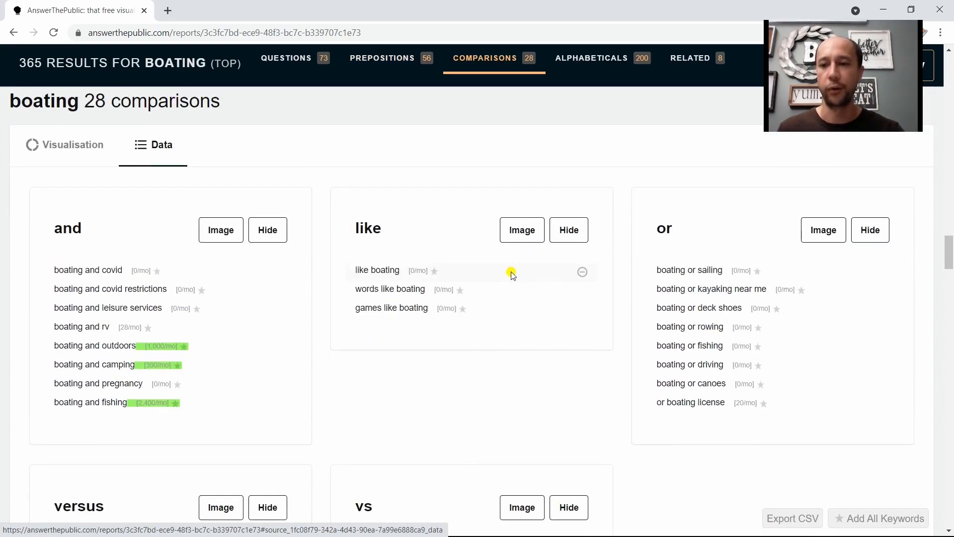
click(590, 57)
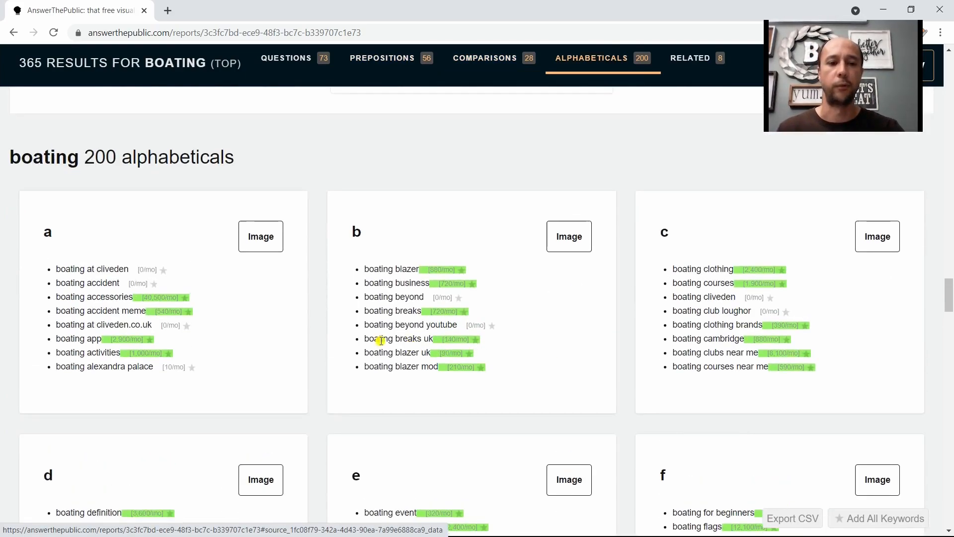
scroll(down, 3)
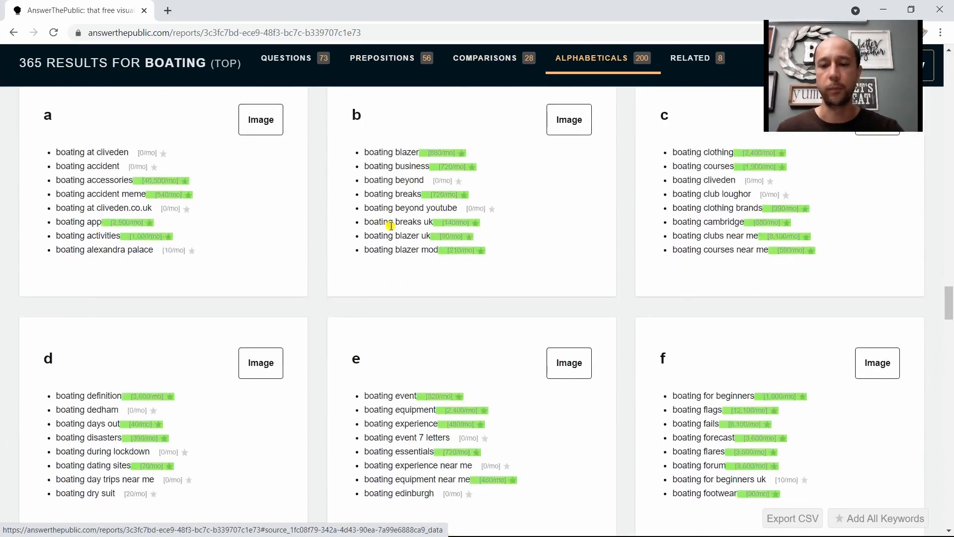
scroll(down, 3)
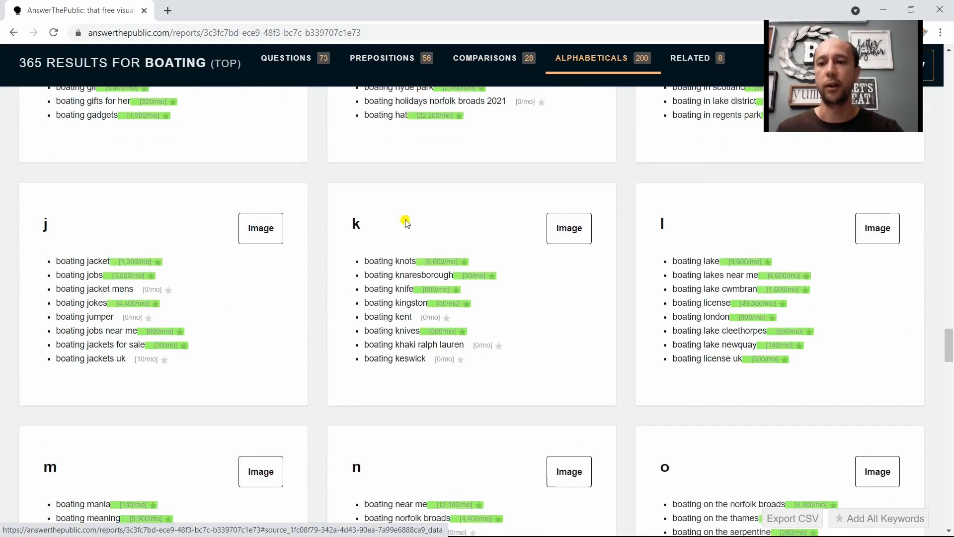
scroll(down, 3)
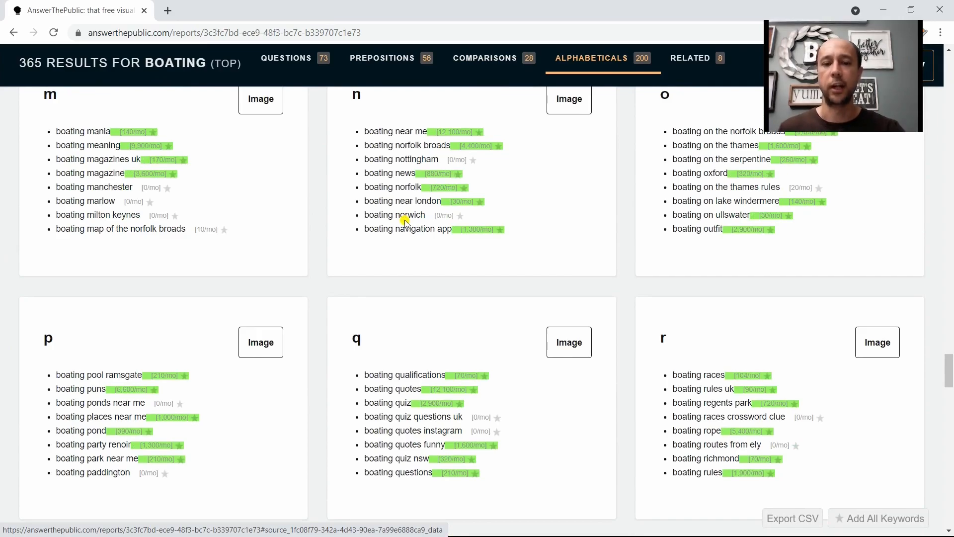
scroll(down, 3)
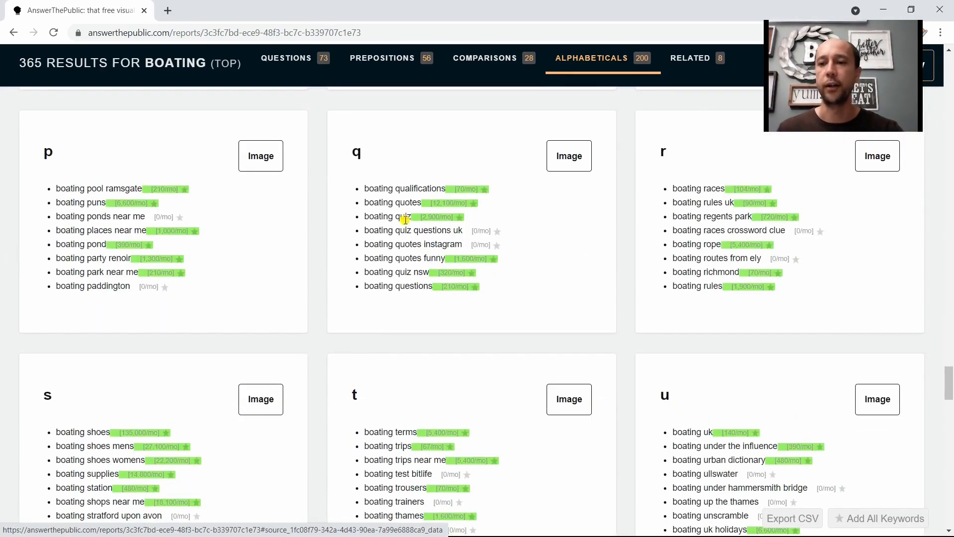
scroll(up, 3)
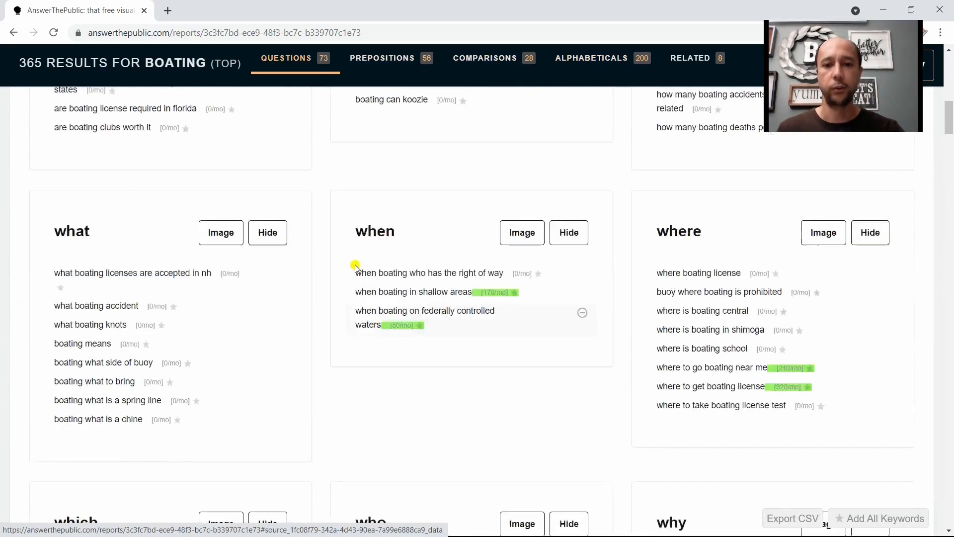
scroll(up, 3)
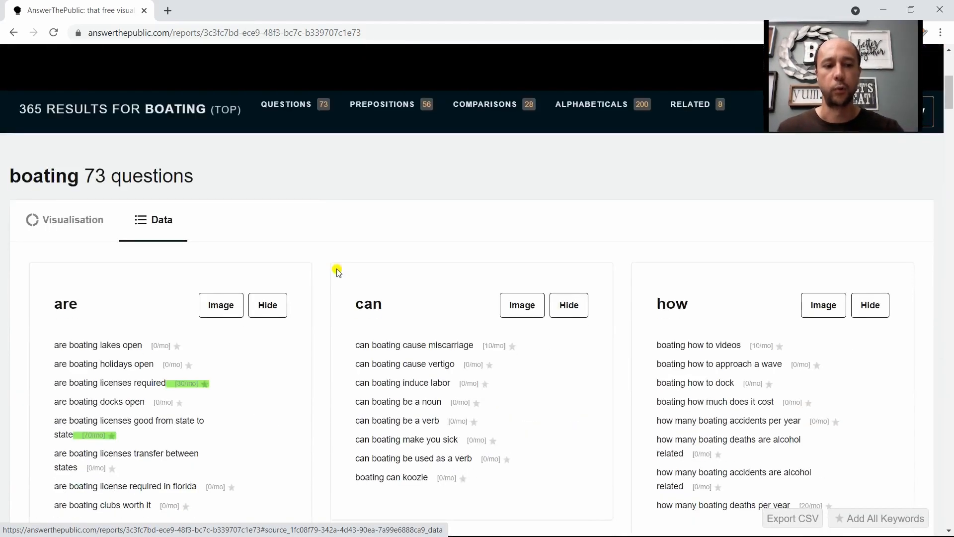
mouse_move(94, 191)
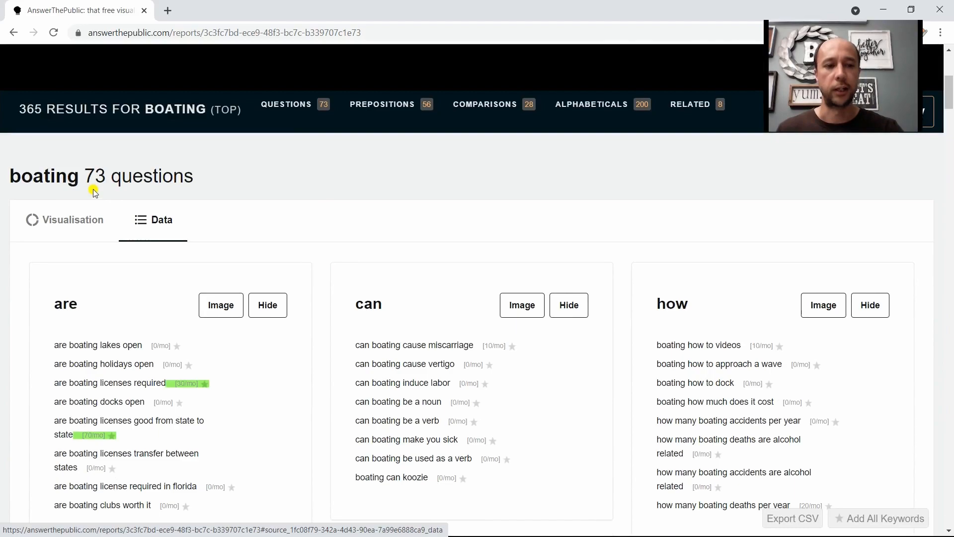
mouse_move(73, 220)
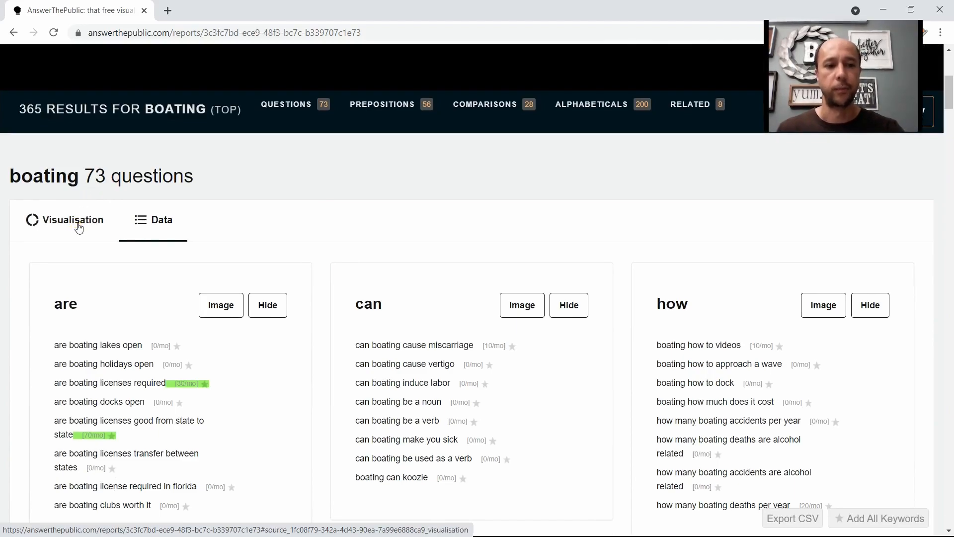
click(71, 220)
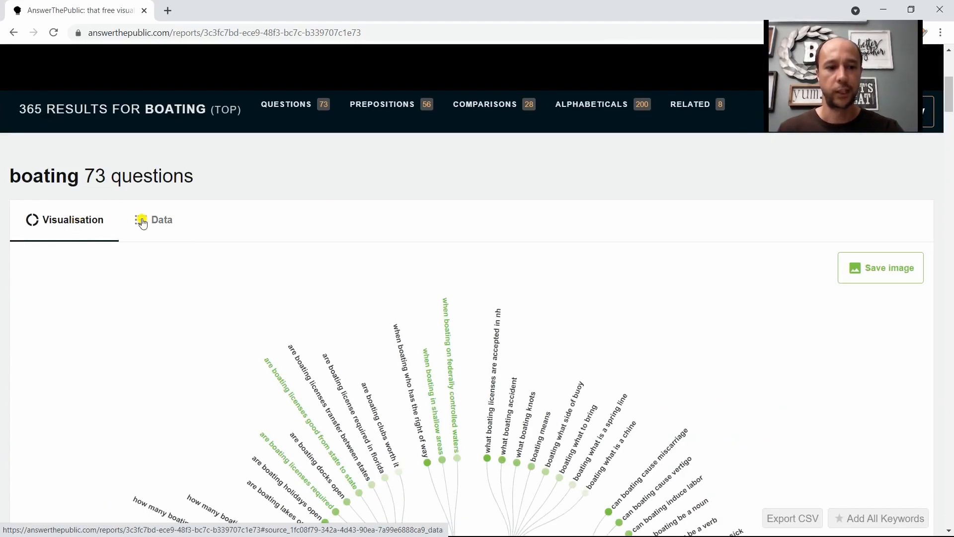
scroll(down, 3)
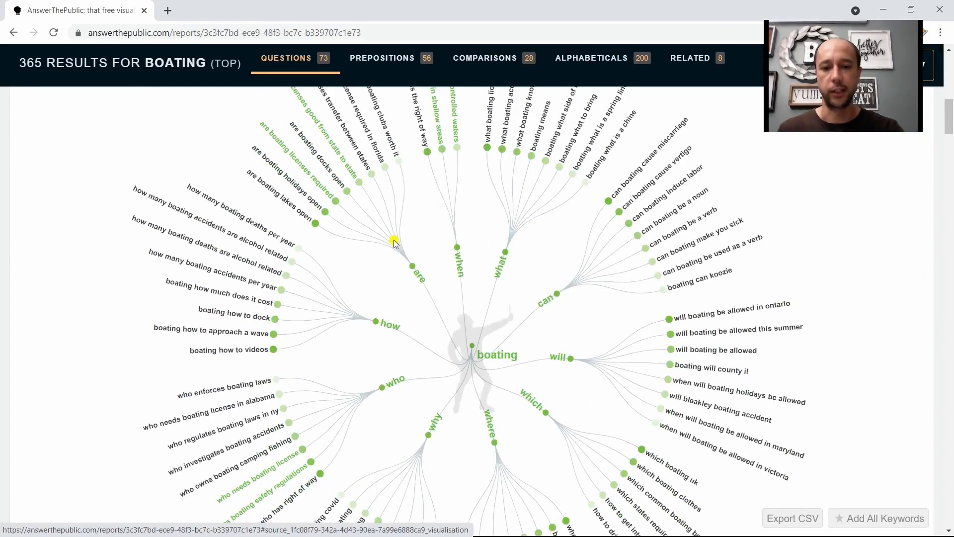
scroll(down, 3)
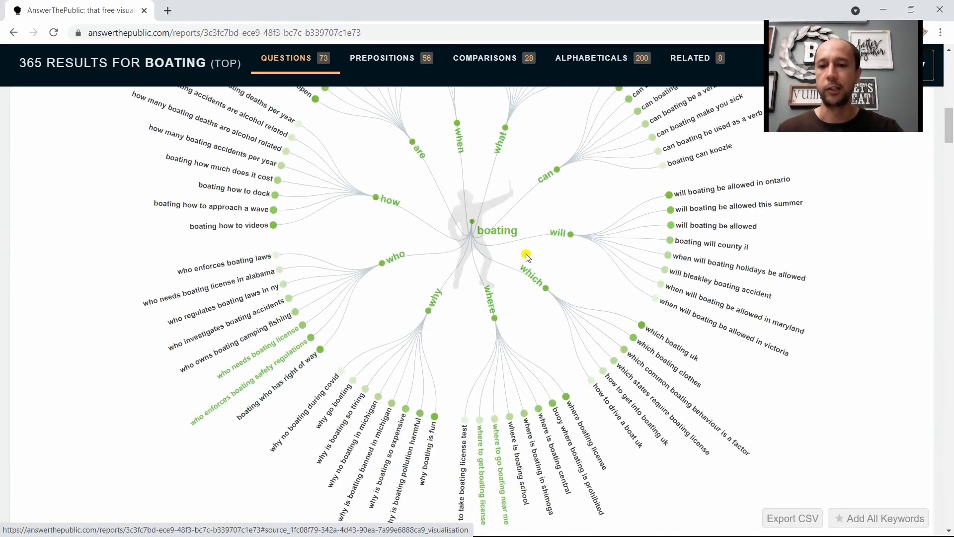
scroll(up, 3)
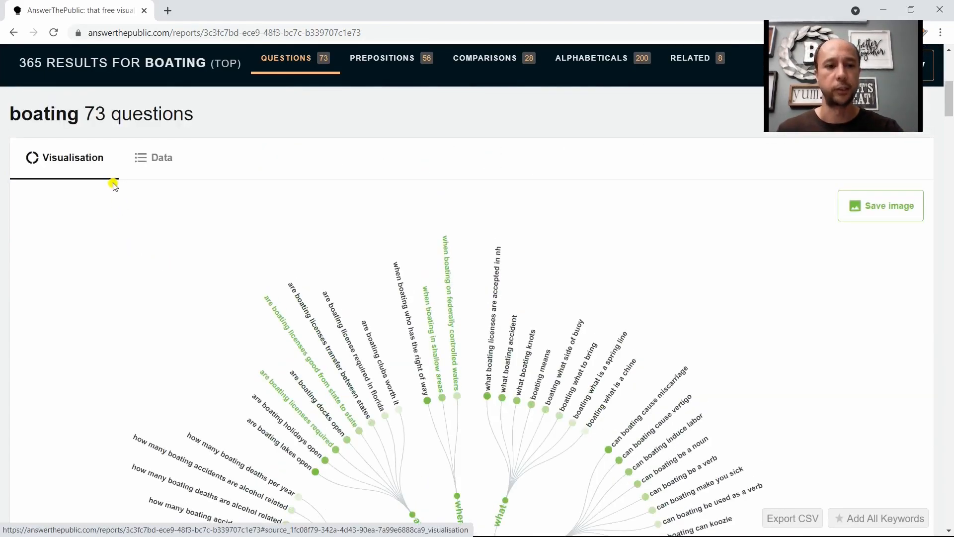
mouse_move(156, 163)
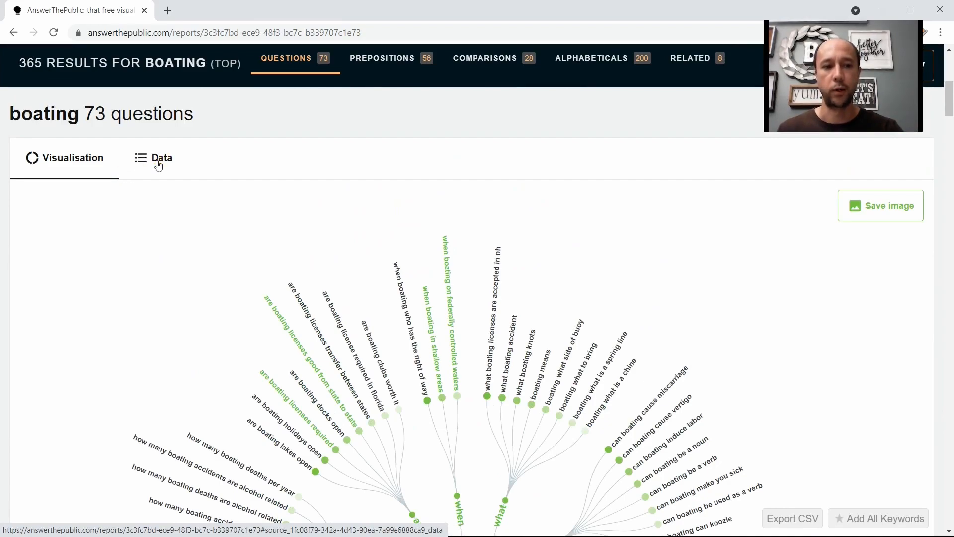
click(161, 158)
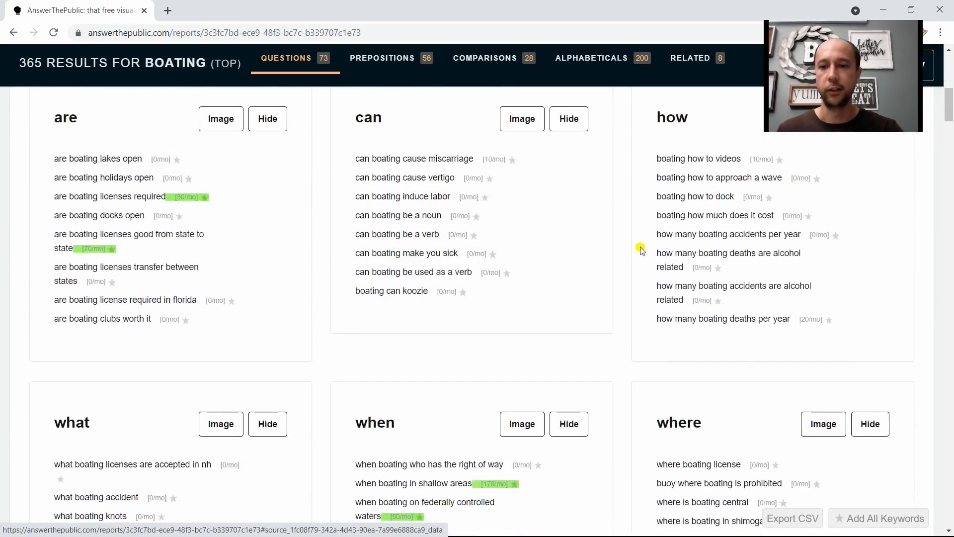
scroll(up, 3)
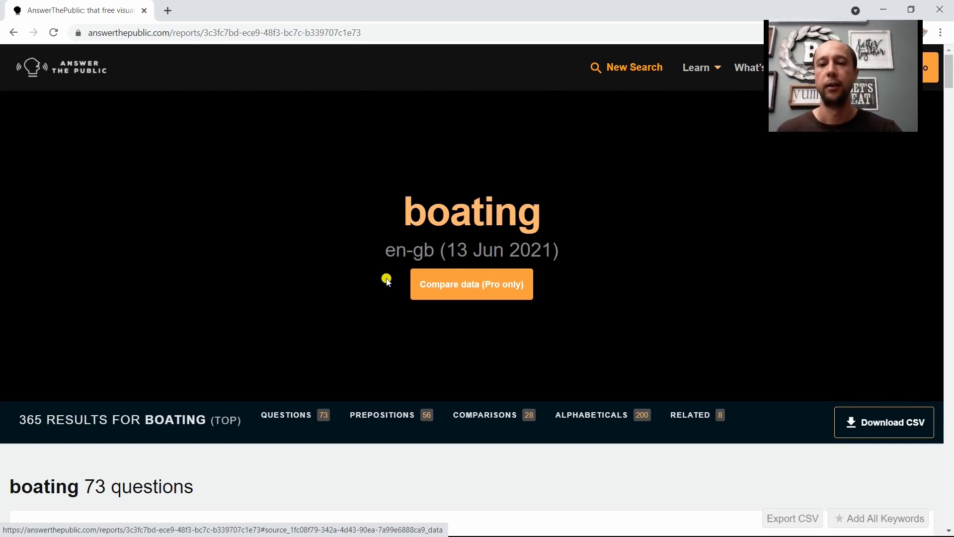
scroll(down, 3)
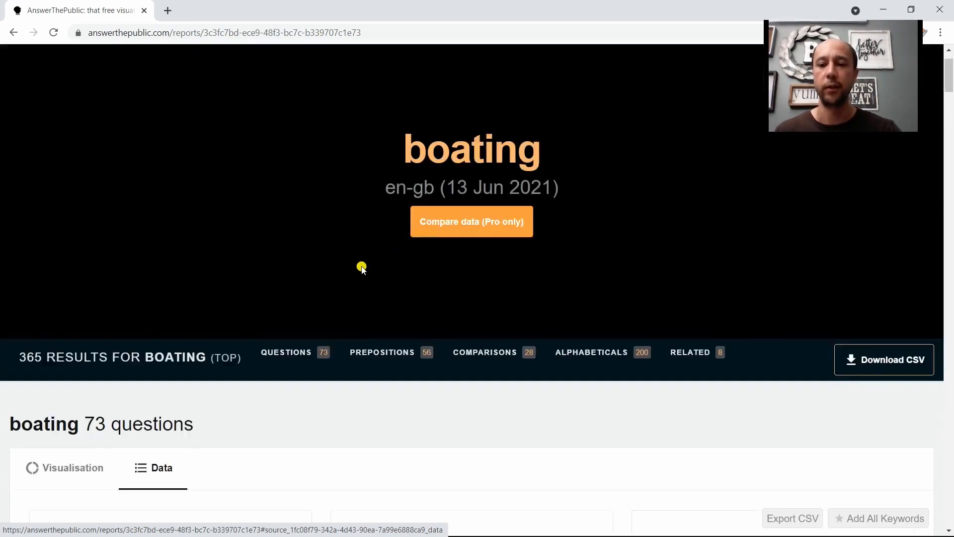
scroll(down, 3)
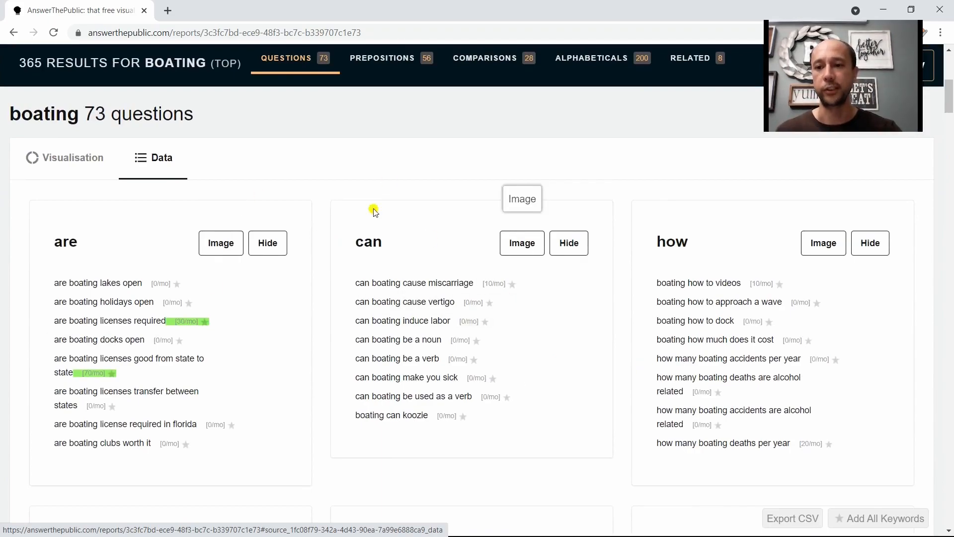
scroll(down, 3)
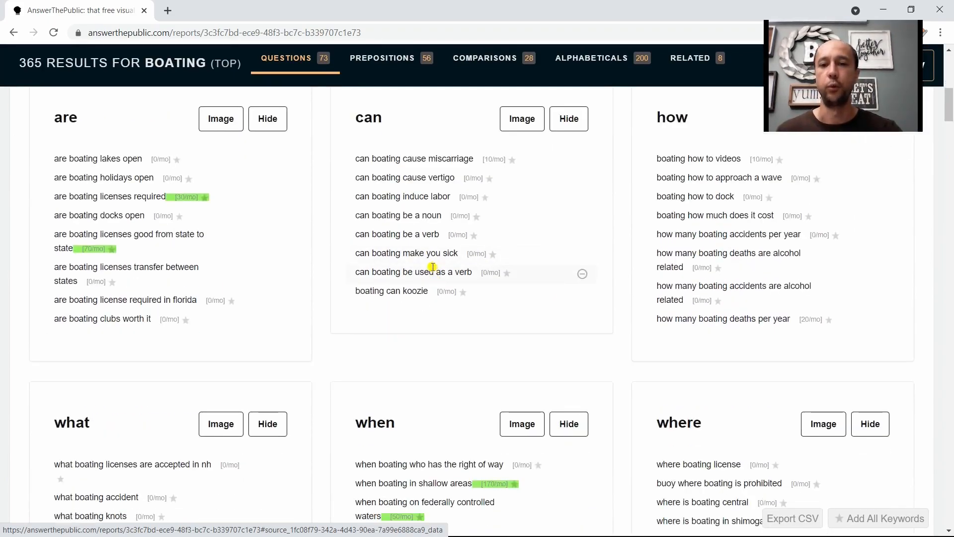
scroll(up, 3)
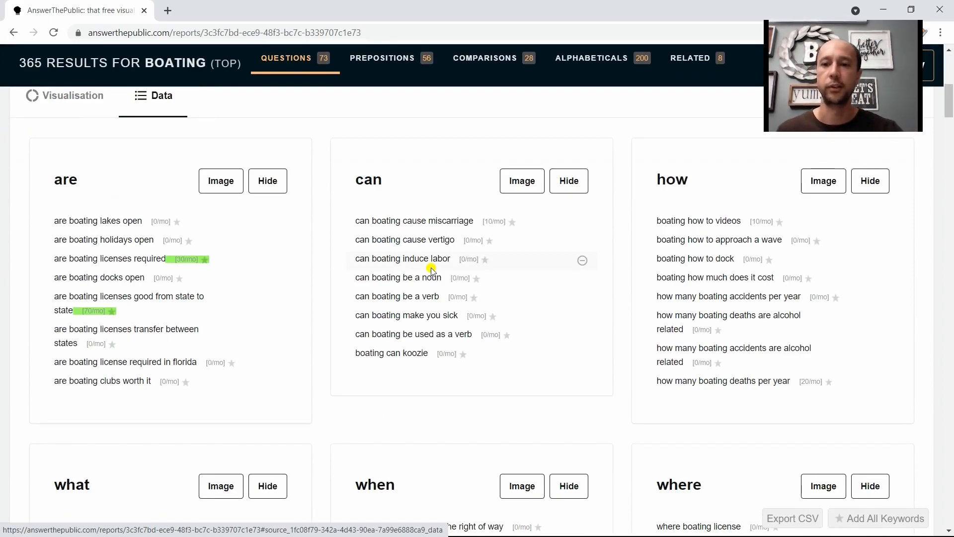
mouse_move(425, 296)
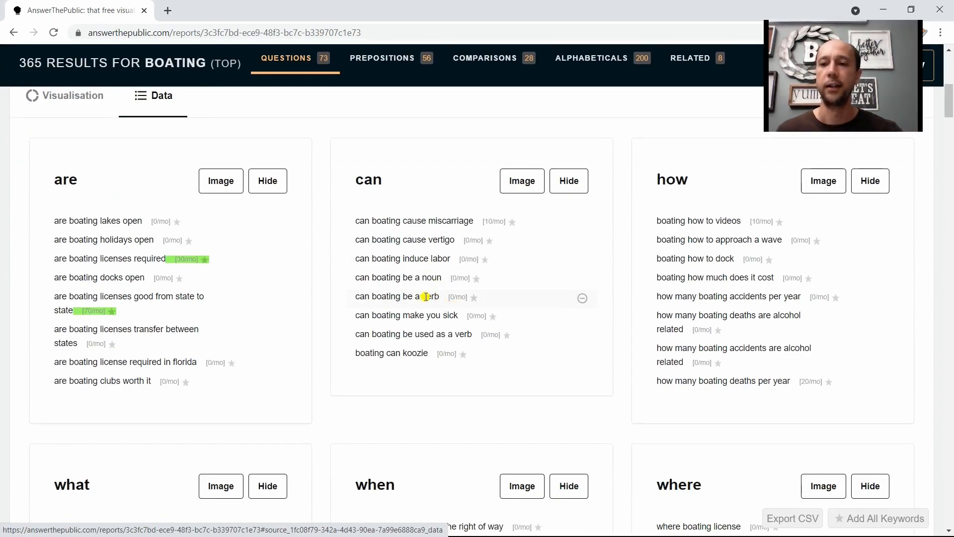
mouse_move(459, 288)
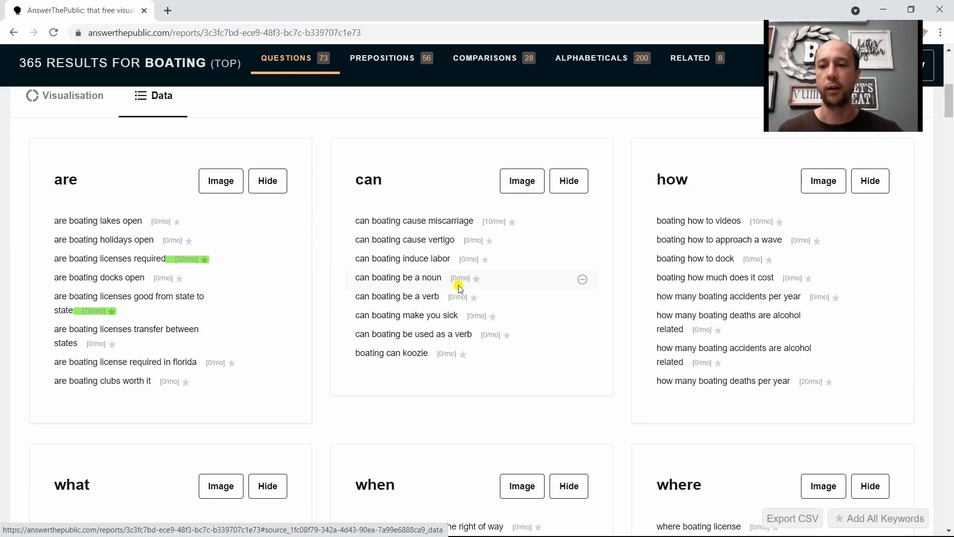
mouse_move(368, 281)
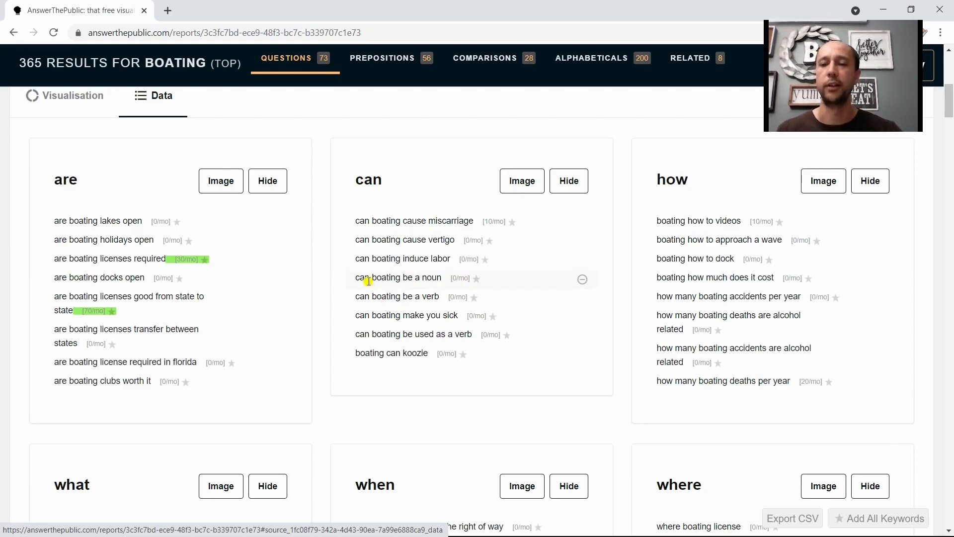
scroll(up, 3)
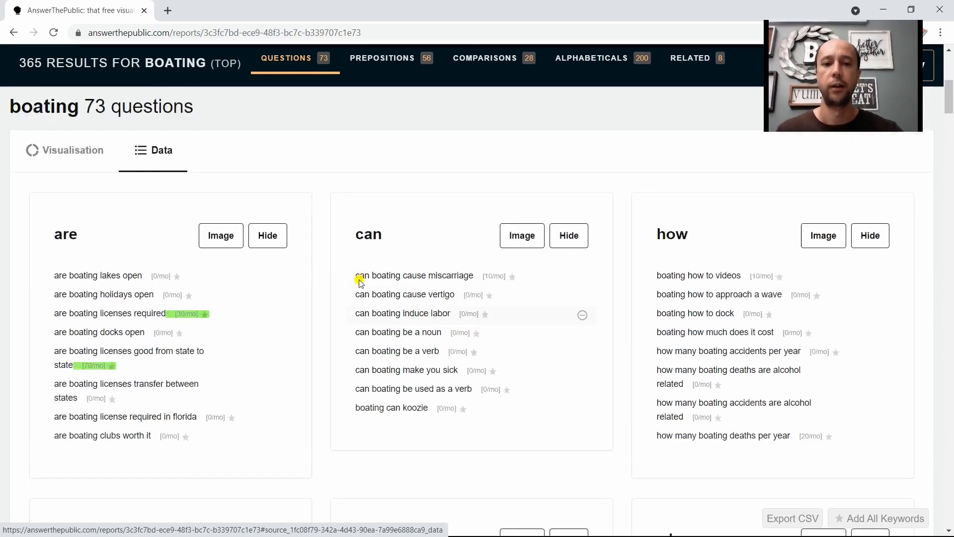
scroll(down, 3)
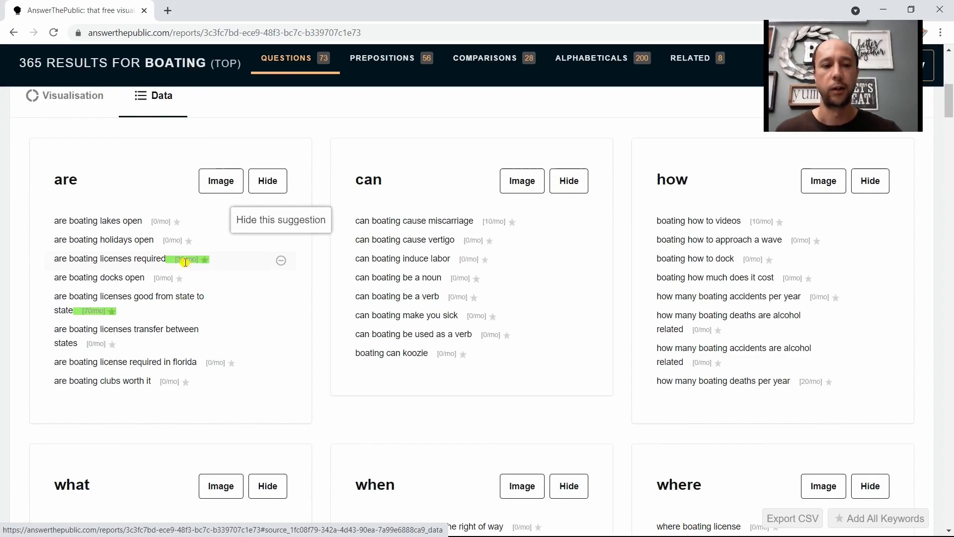
mouse_move(96, 319)
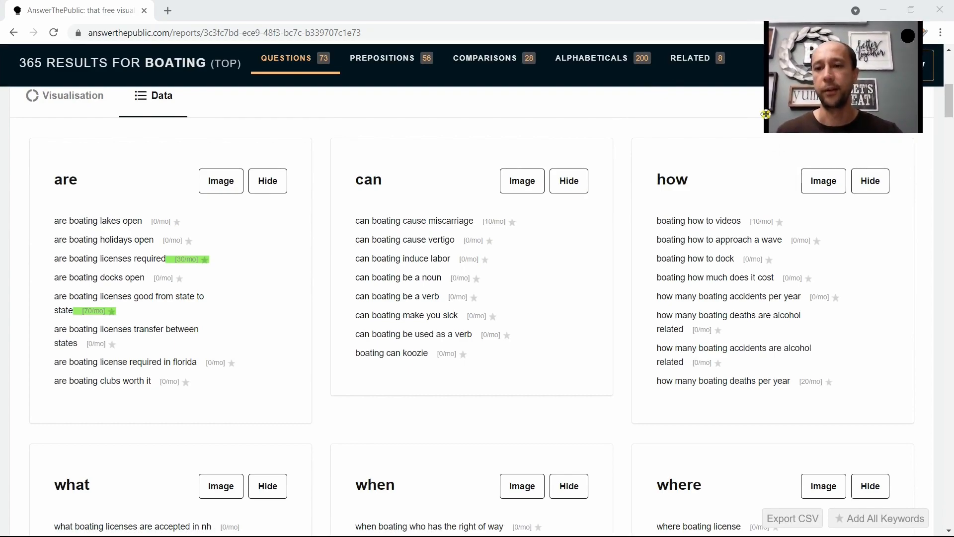
mouse_move(453, 175)
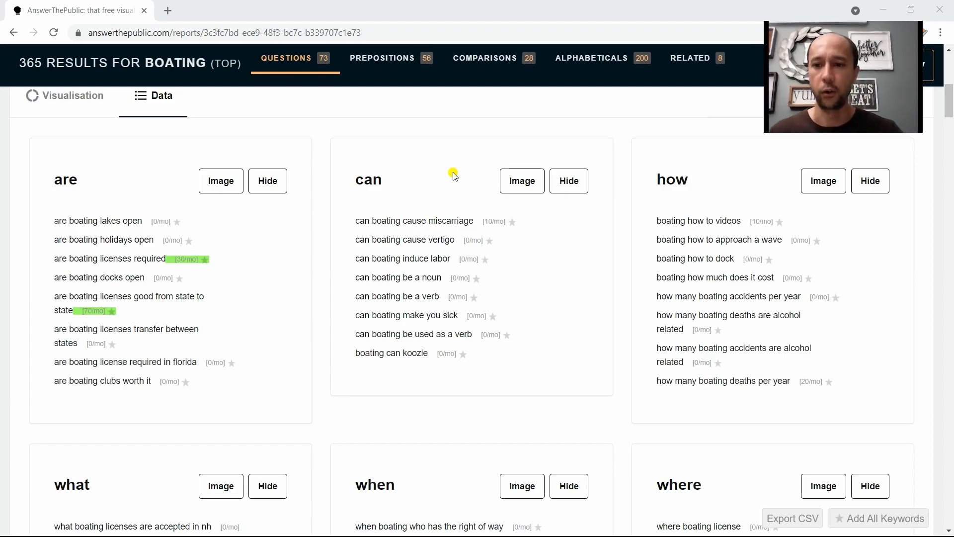
mouse_move(441, 196)
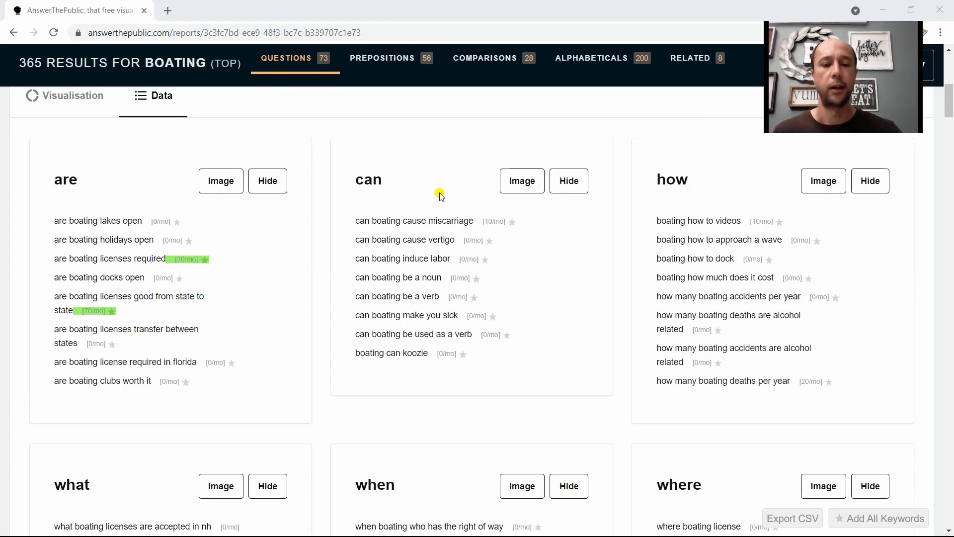
mouse_move(158, 229)
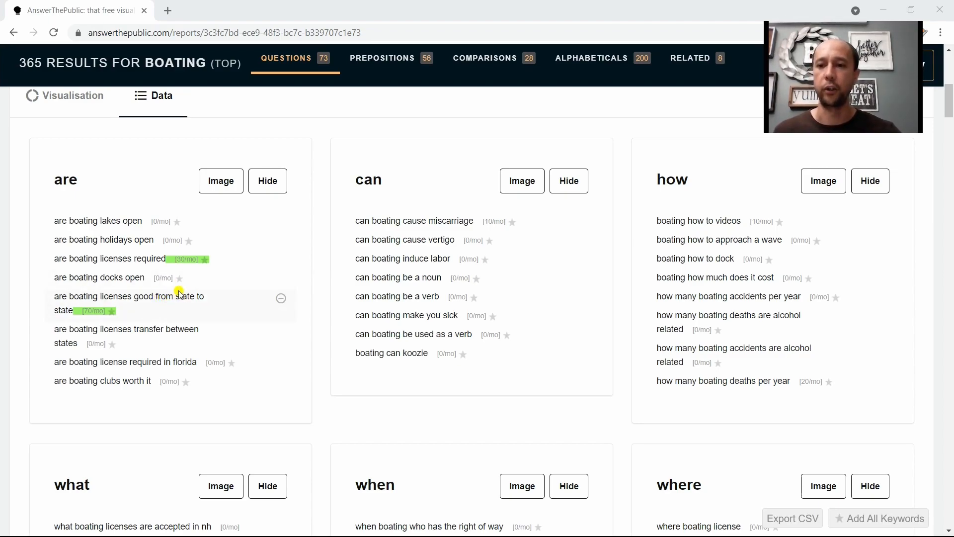
mouse_move(345, 202)
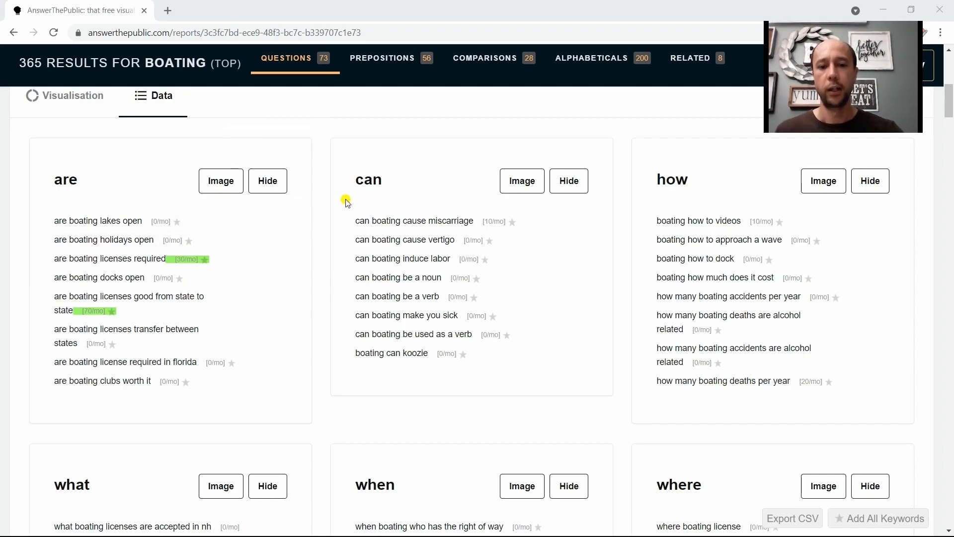
mouse_move(342, 207)
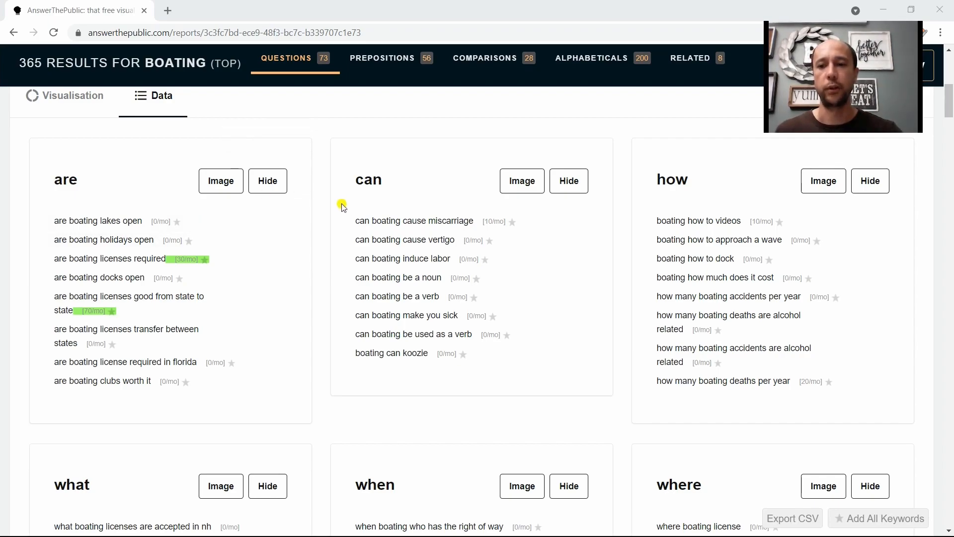
scroll(down, 3)
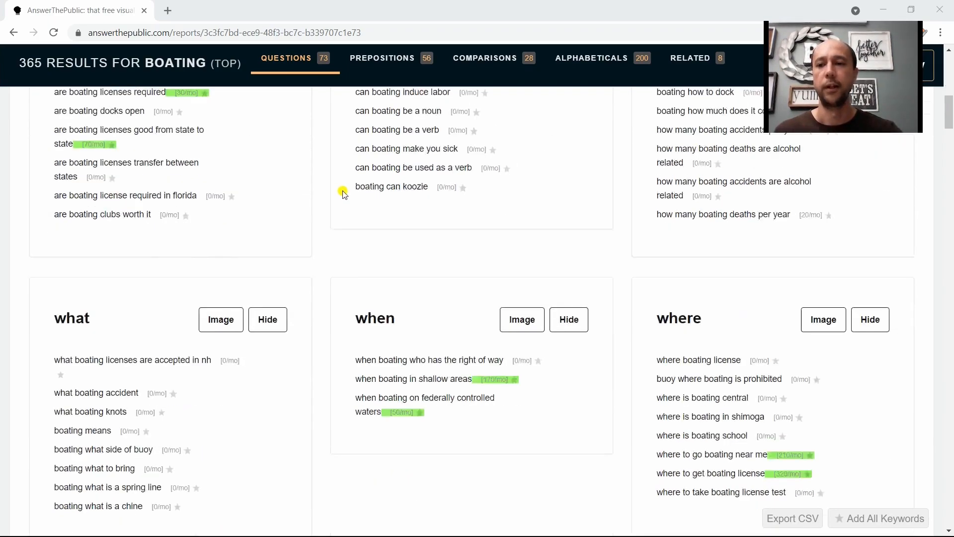
scroll(down, 3)
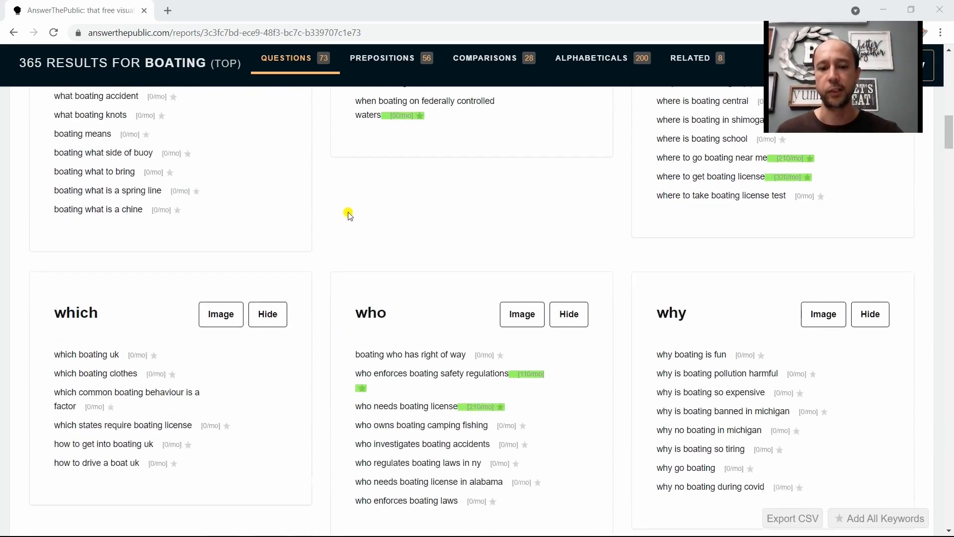
click(381, 58)
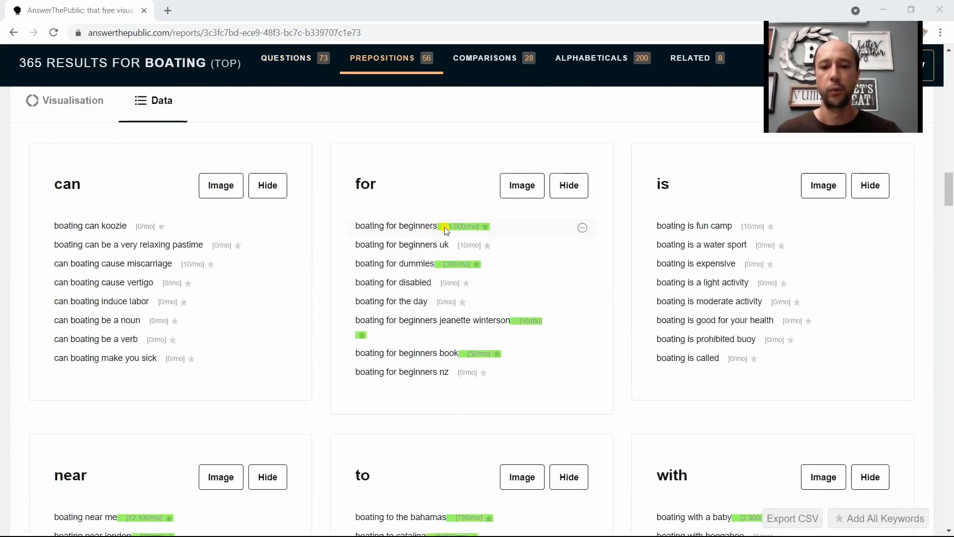
scroll(down, 3)
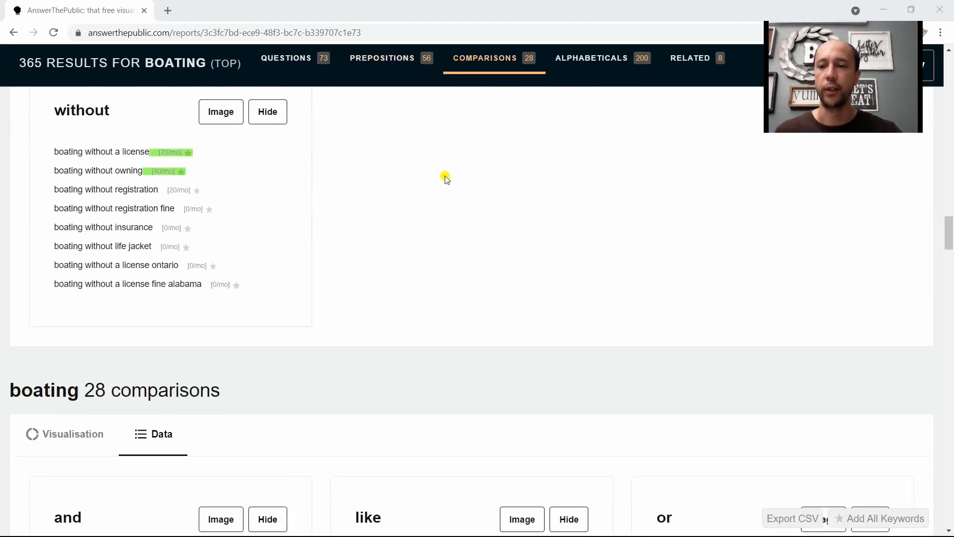
scroll(down, 3)
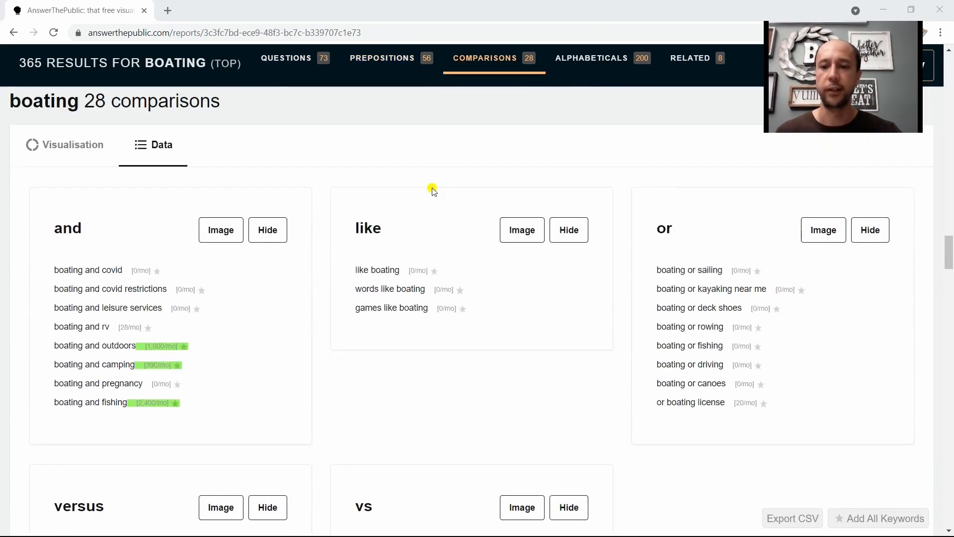
click(590, 57)
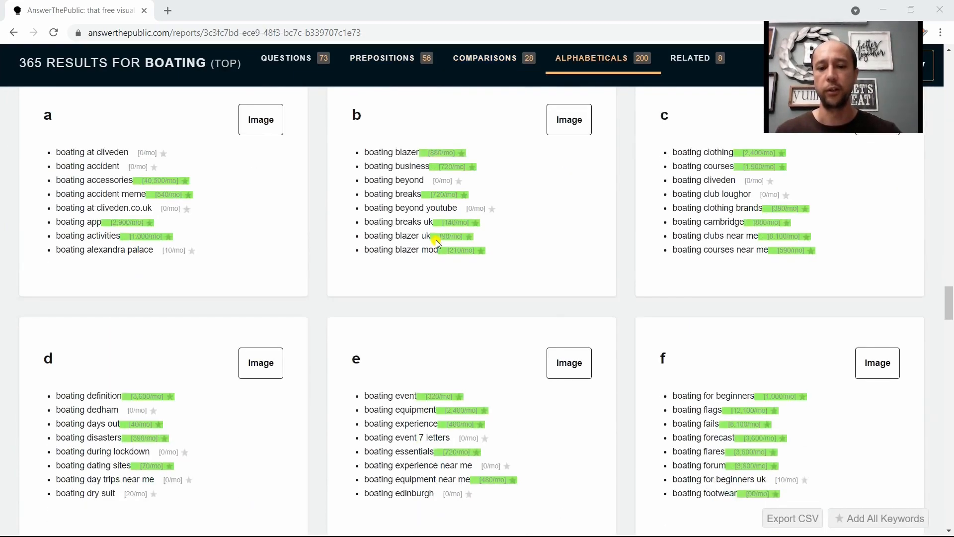
scroll(down, 3)
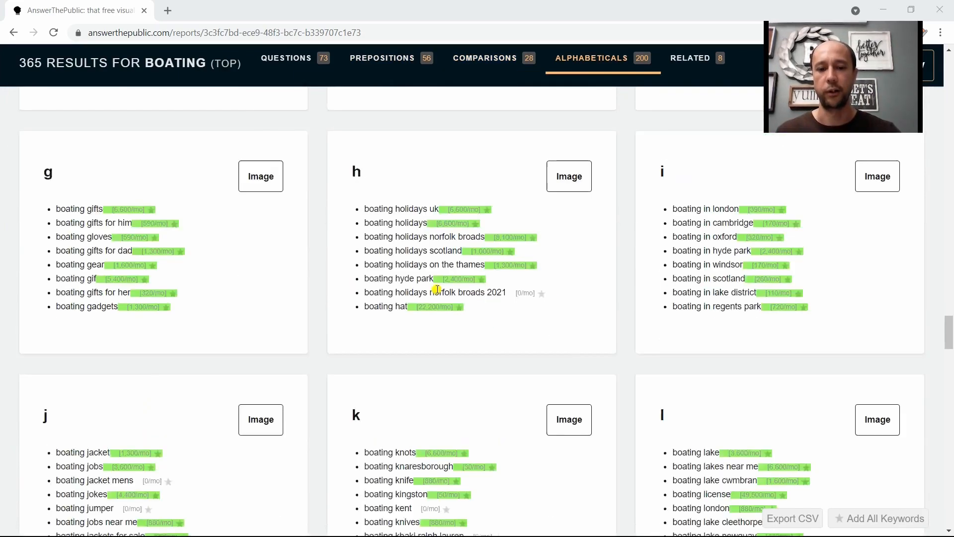
scroll(down, 3)
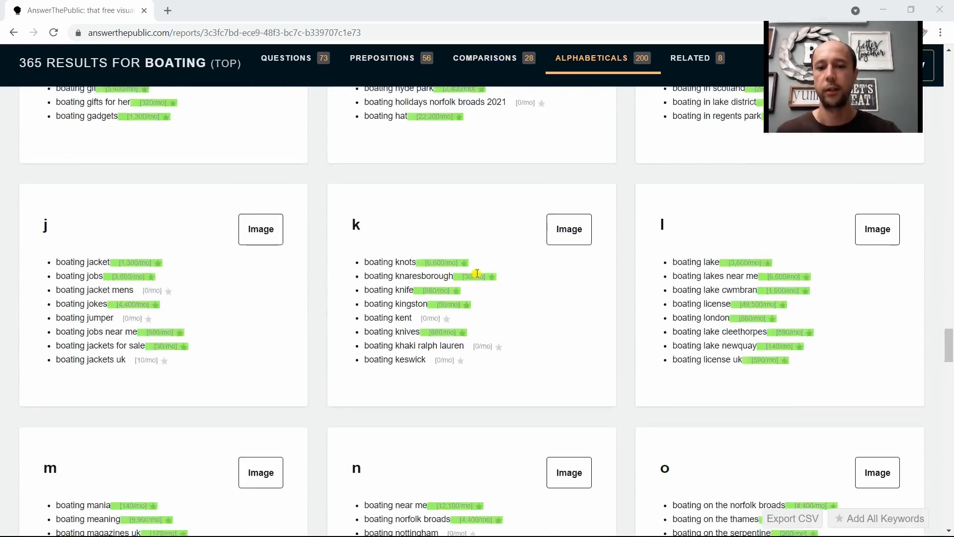
click(286, 58)
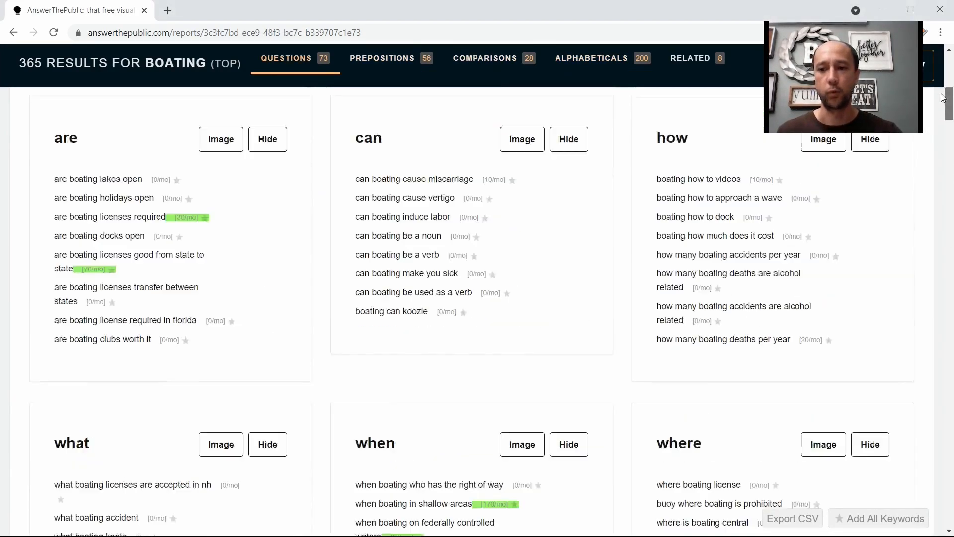
scroll(up, 3)
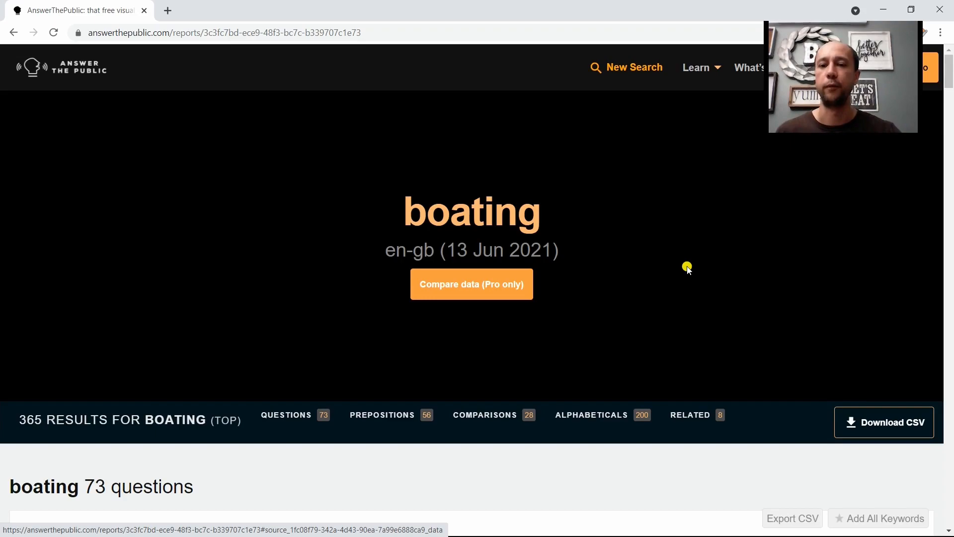
scroll(down, 3)
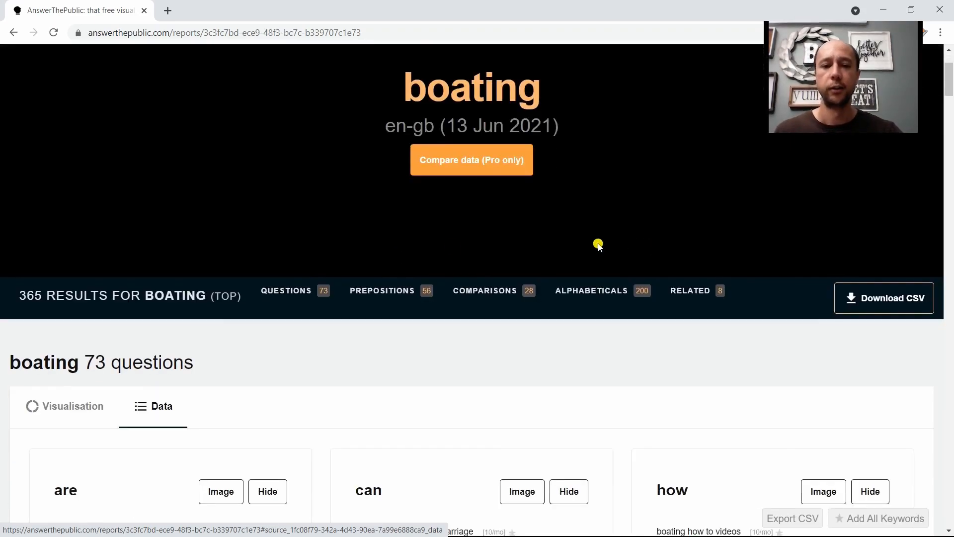
scroll(down, 3)
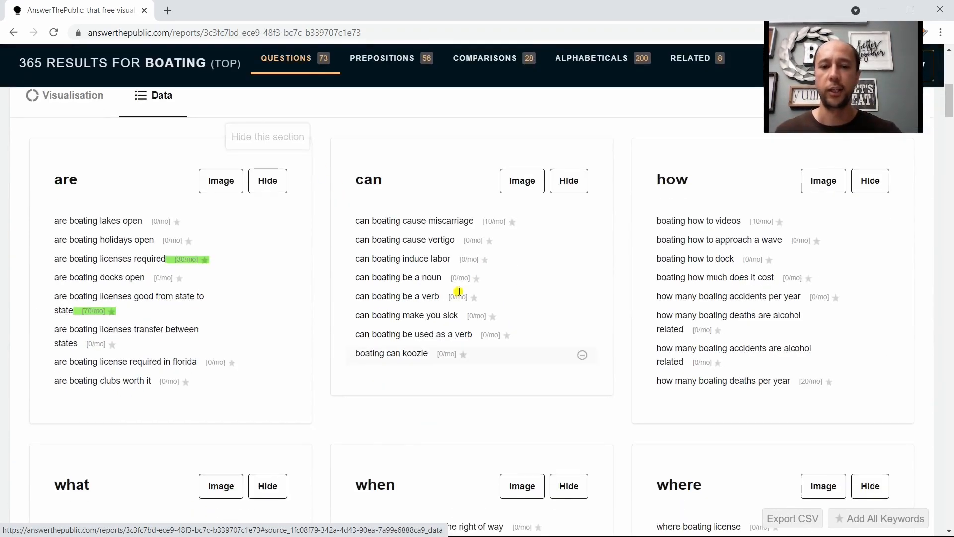
scroll(down, 3)
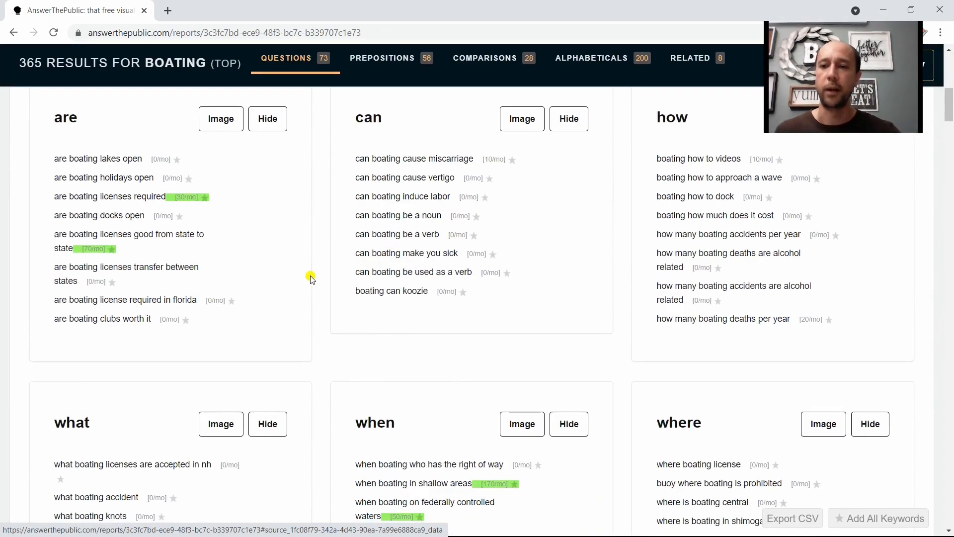
mouse_move(85, 163)
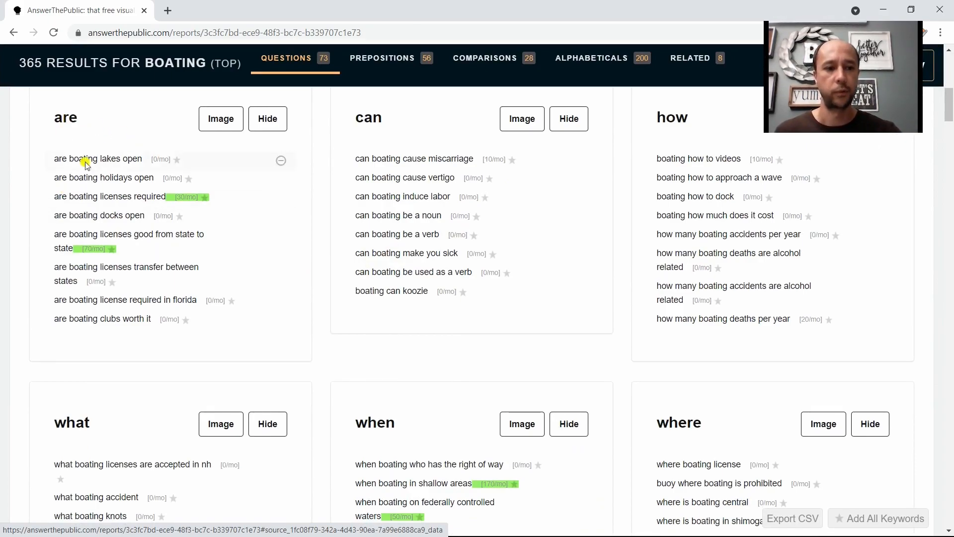
mouse_move(97, 214)
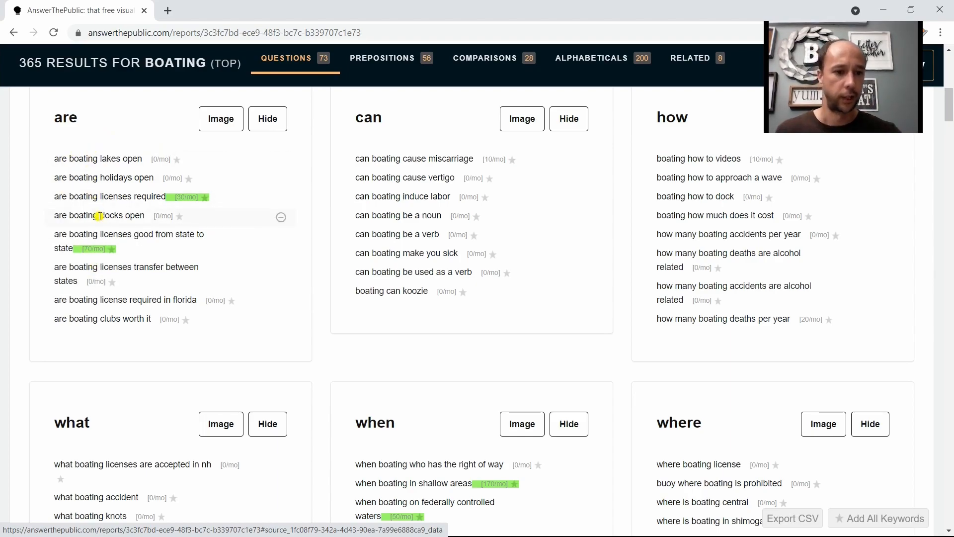
mouse_move(79, 233)
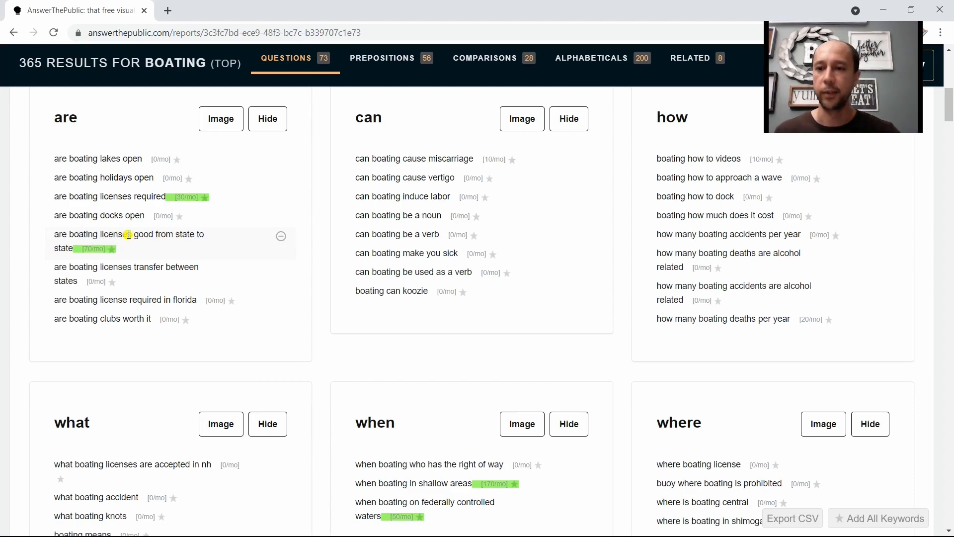
mouse_move(151, 237)
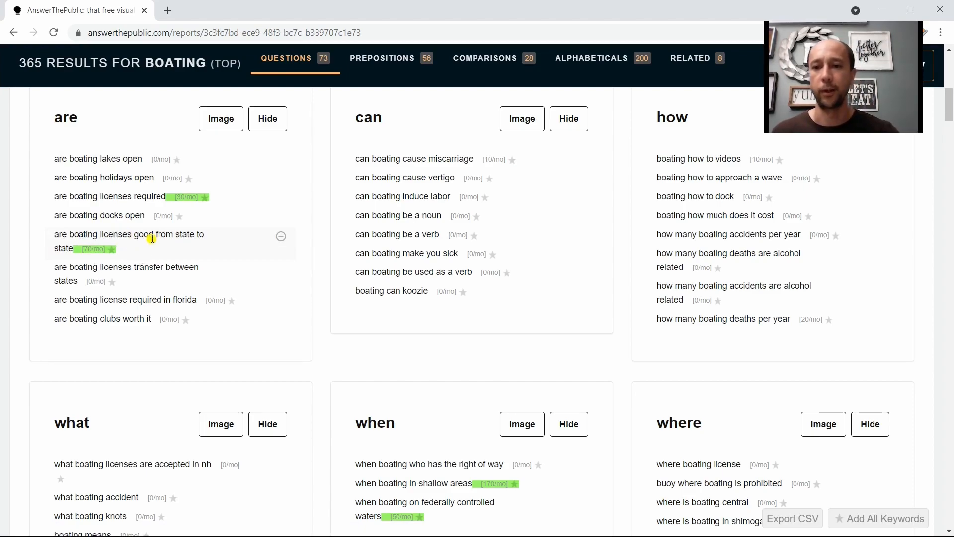
mouse_move(380, 177)
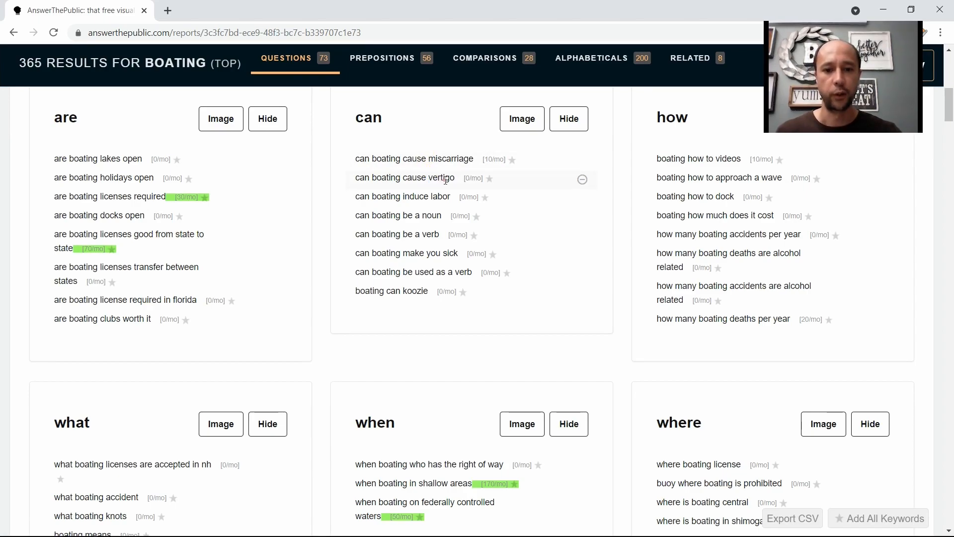
mouse_move(526, 256)
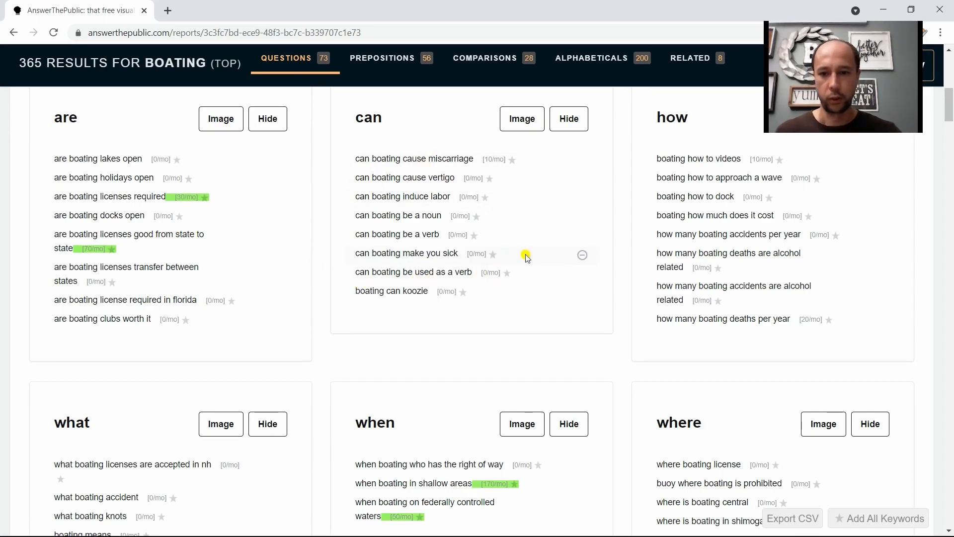
mouse_move(720, 209)
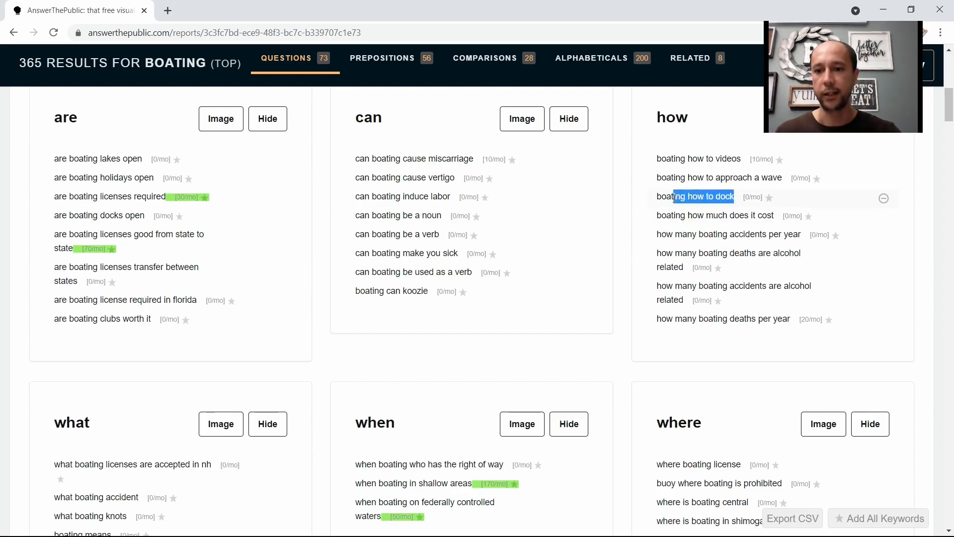
mouse_move(754, 244)
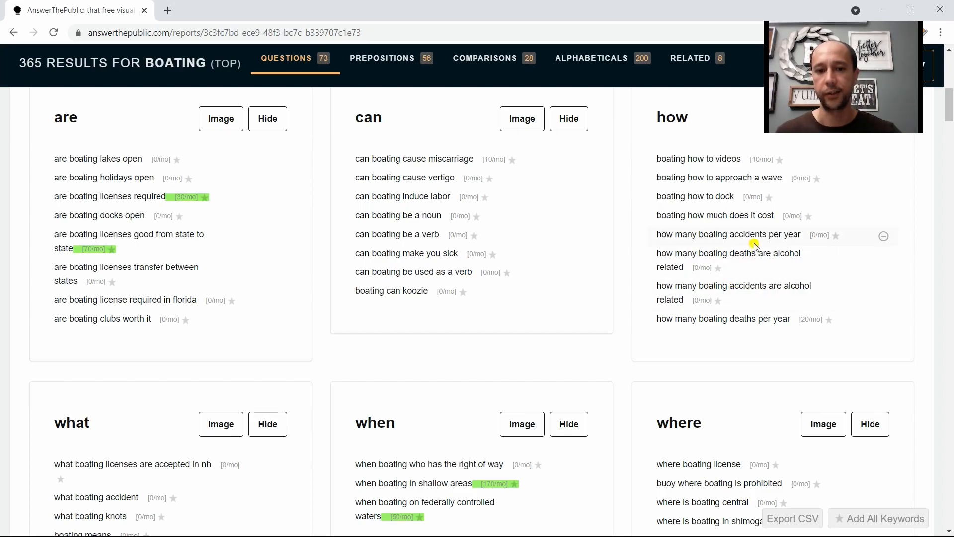
mouse_move(628, 287)
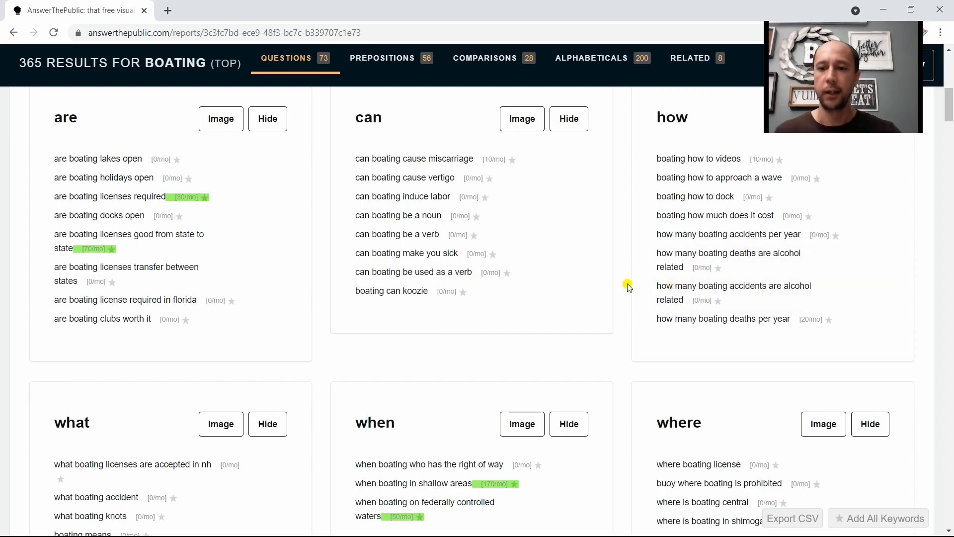
scroll(up, 3)
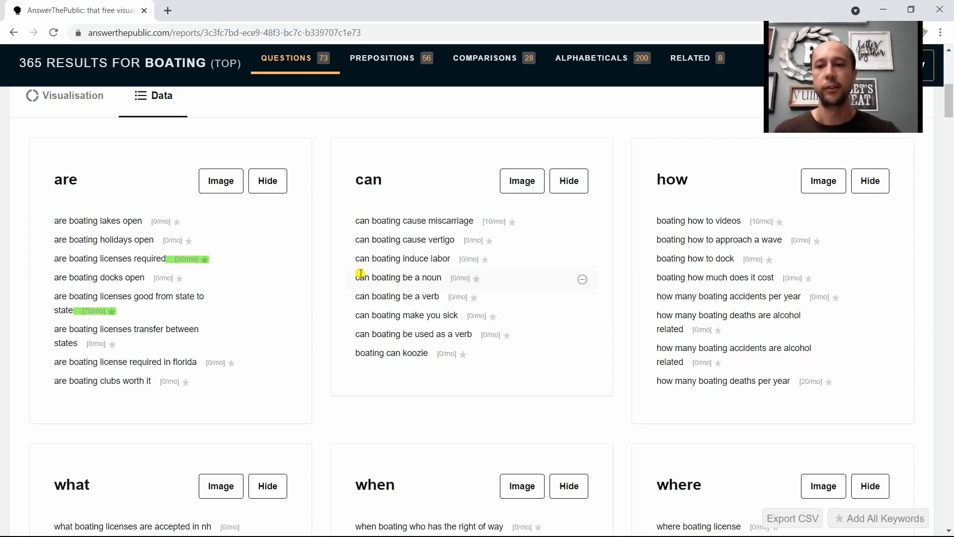
scroll(up, 3)
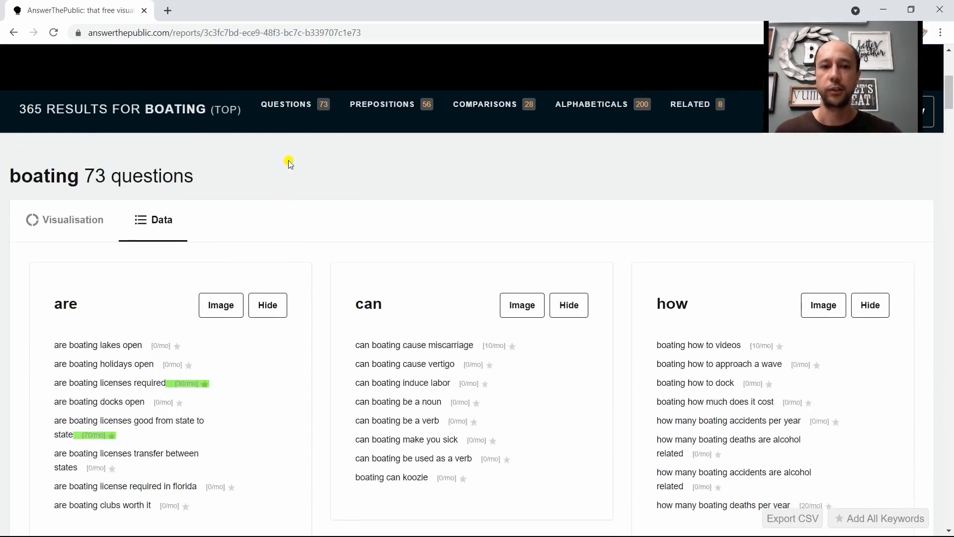
mouse_move(391, 104)
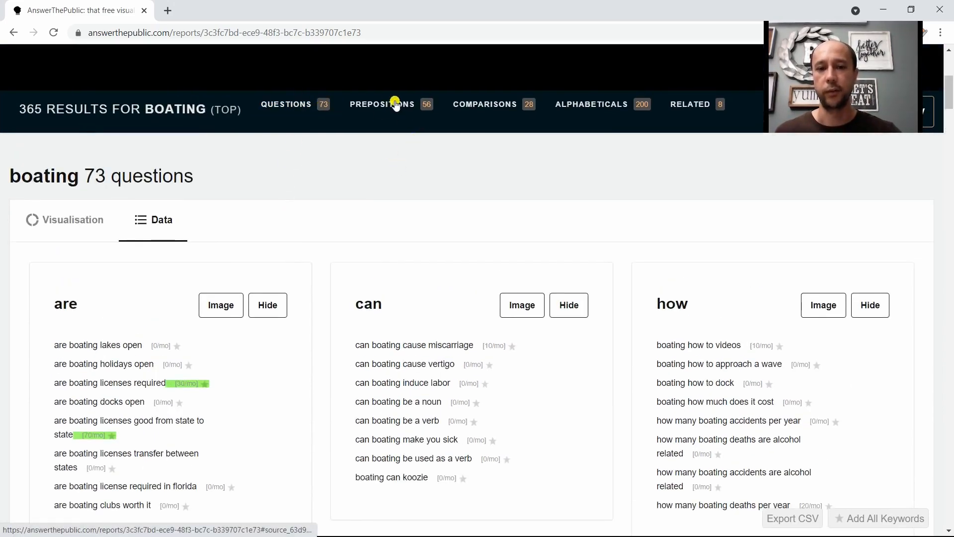
scroll(down, 3)
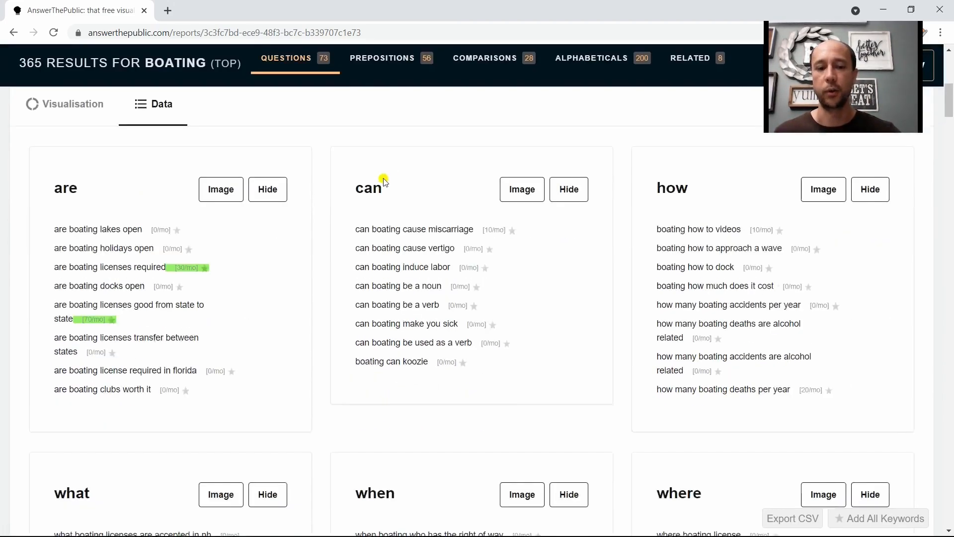
scroll(down, 3)
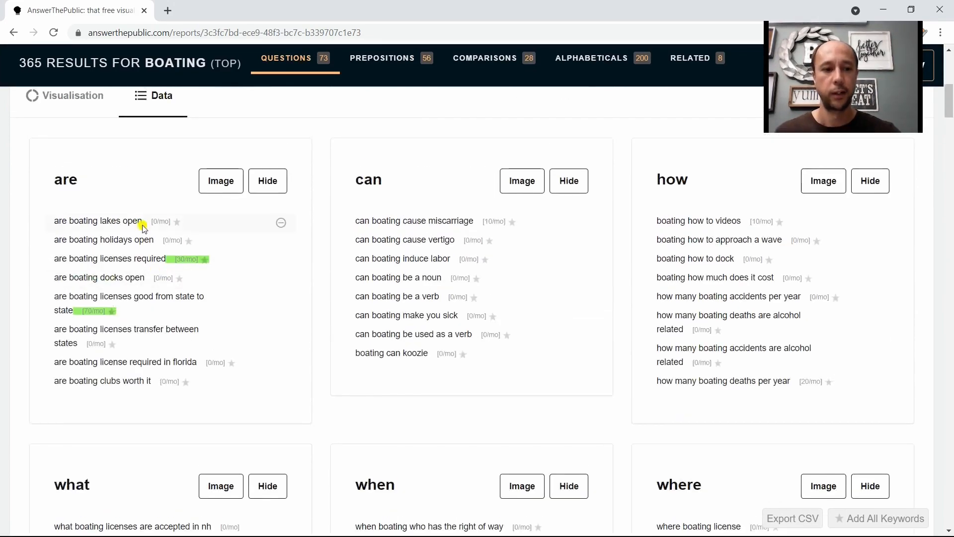
mouse_move(164, 286)
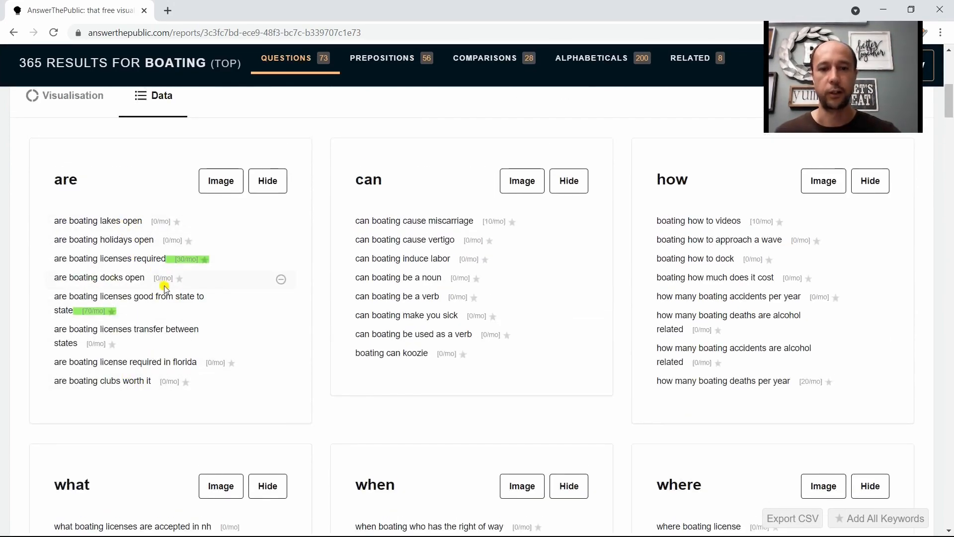
mouse_move(384, 315)
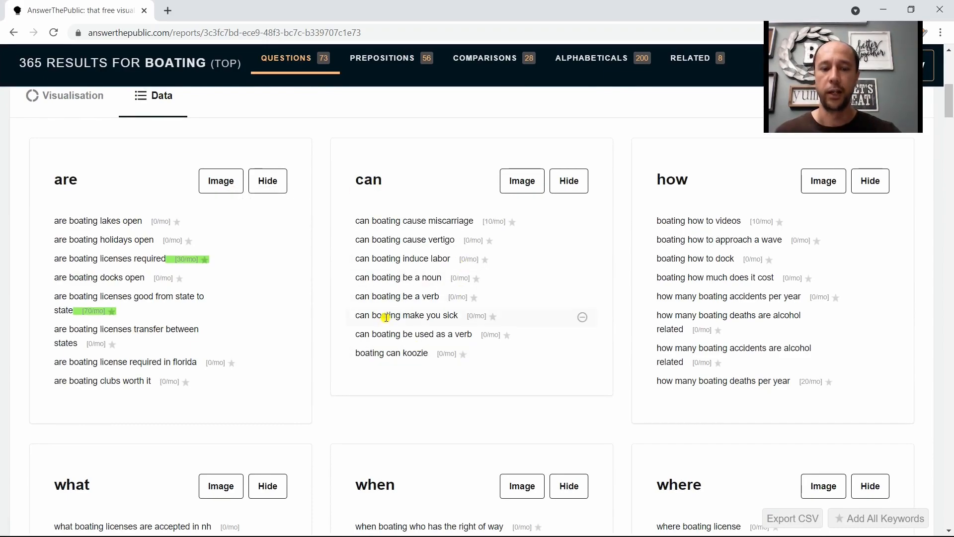
mouse_move(542, 277)
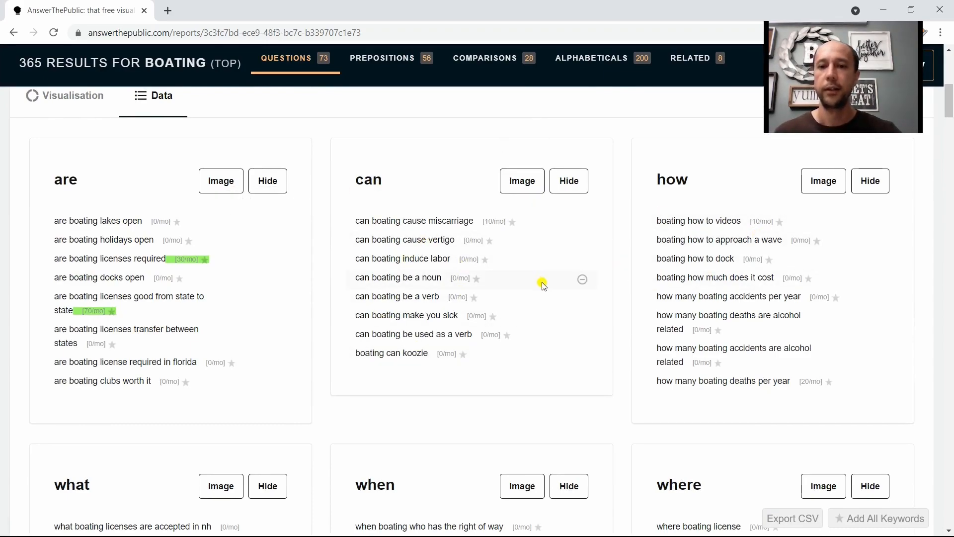
mouse_move(528, 271)
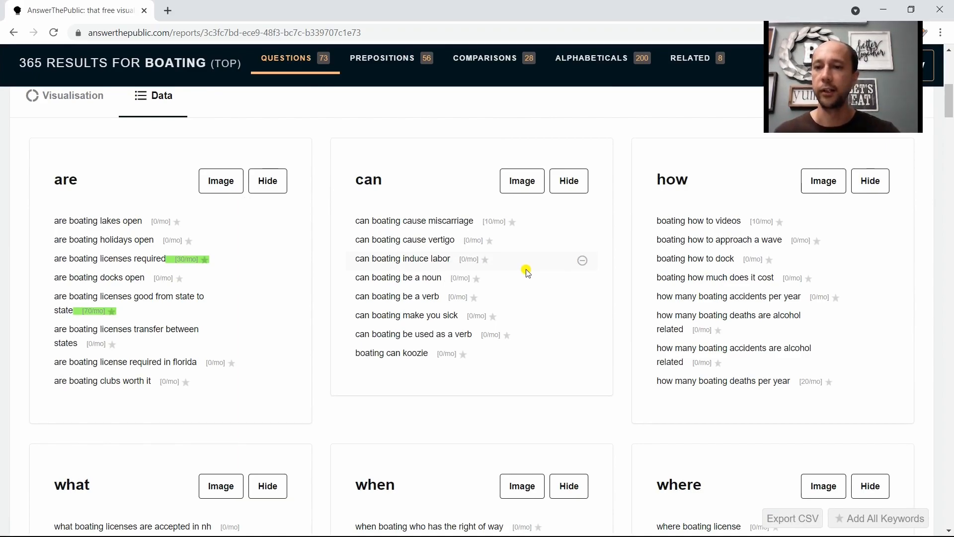
mouse_move(286, 249)
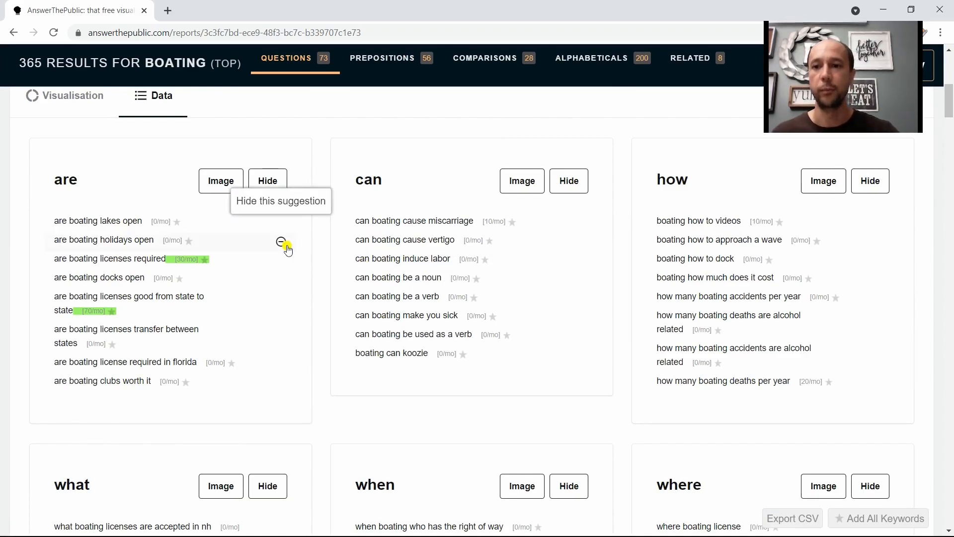
scroll(up, 3)
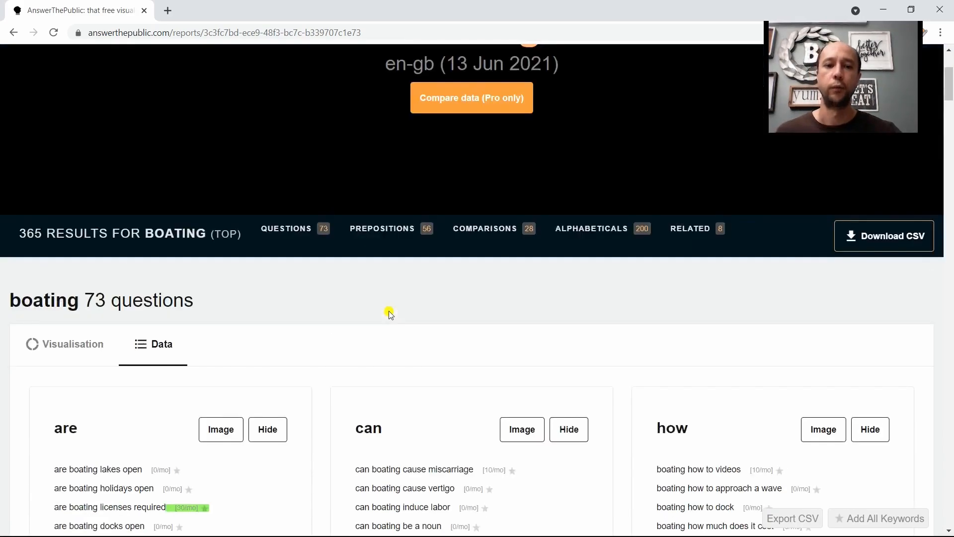
scroll(up, 3)
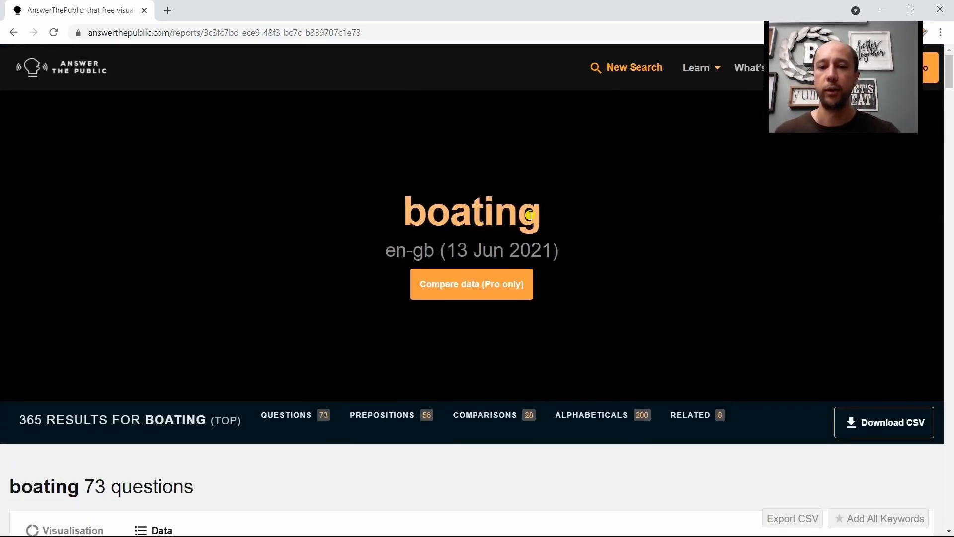
scroll(down, 3)
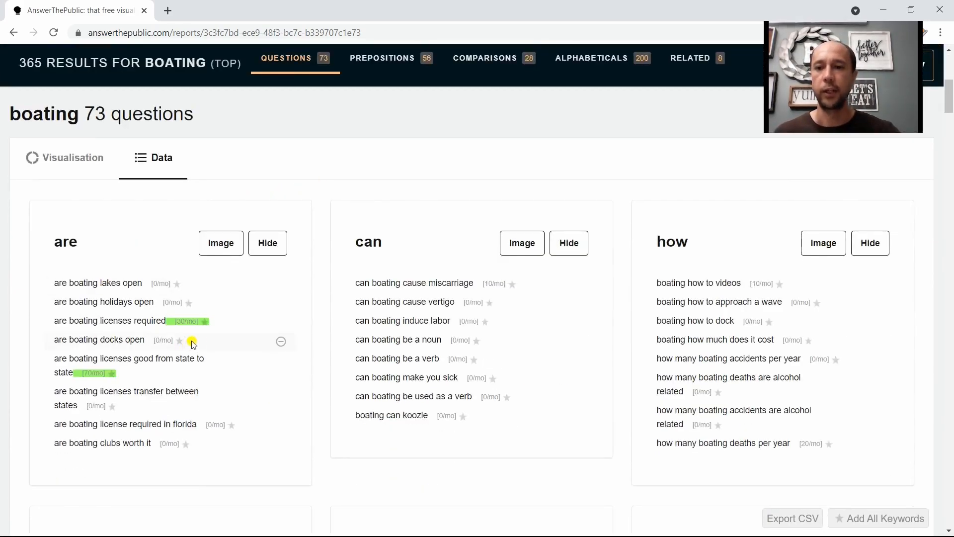
mouse_move(504, 320)
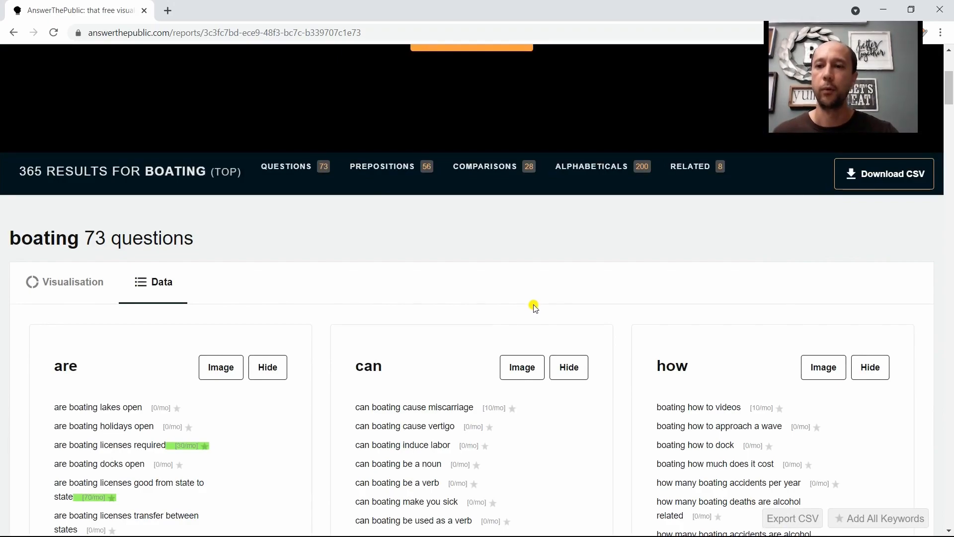
scroll(up, 3)
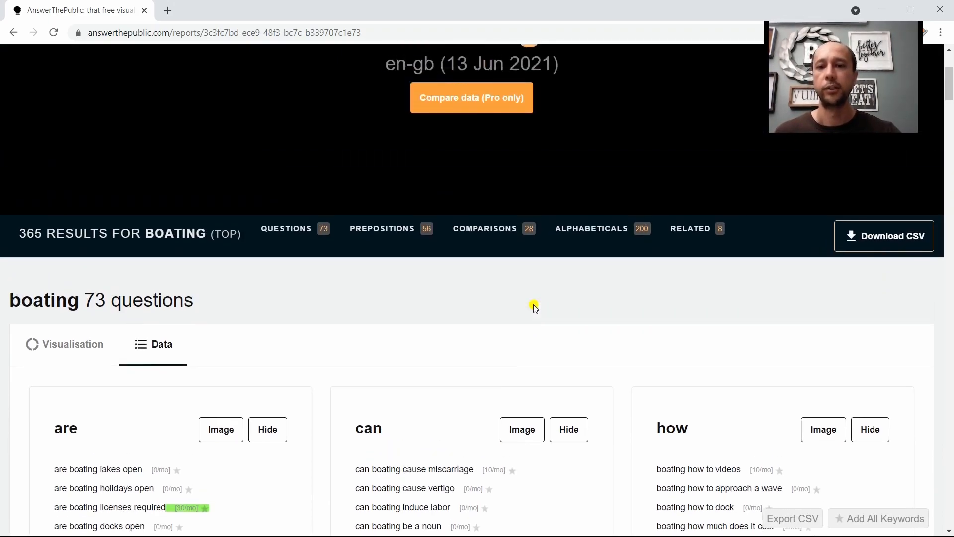
scroll(up, 3)
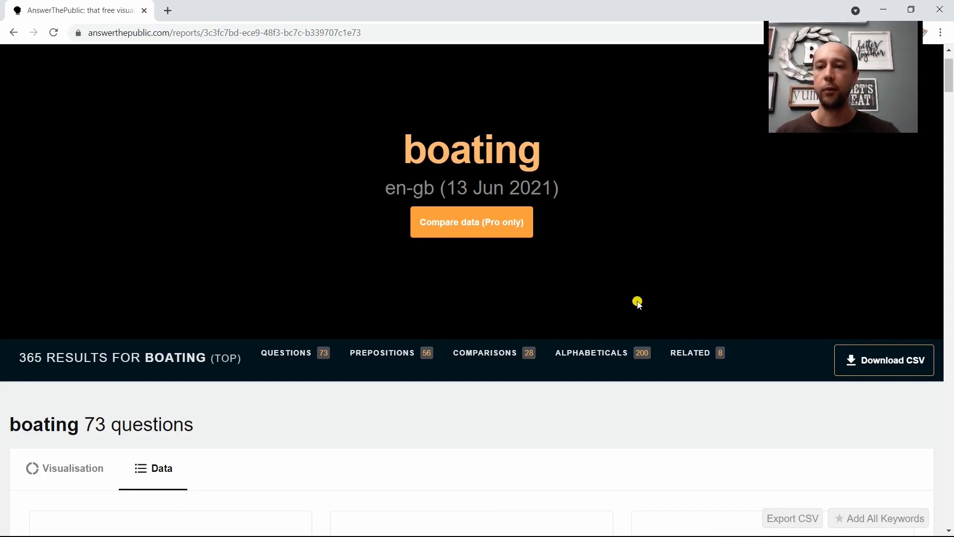
scroll(down, 3)
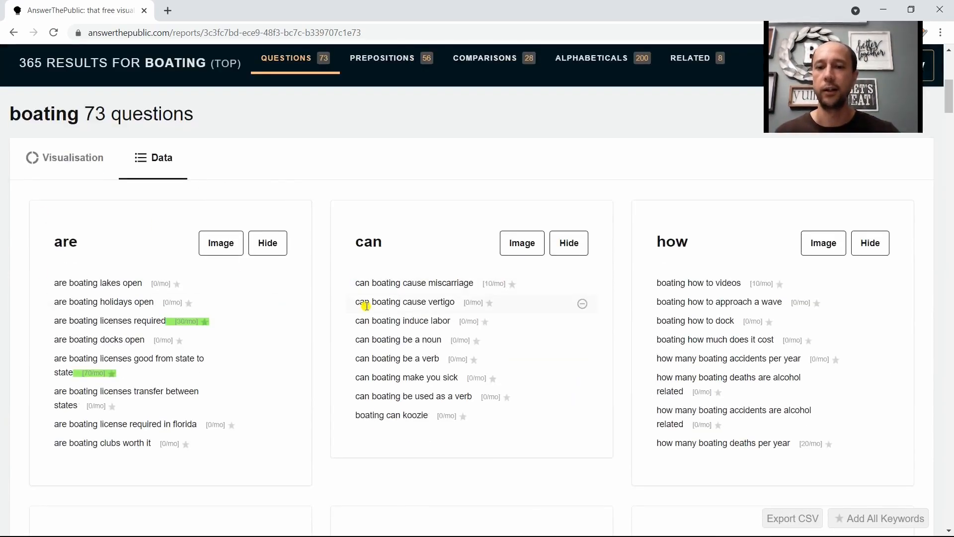
mouse_move(395, 215)
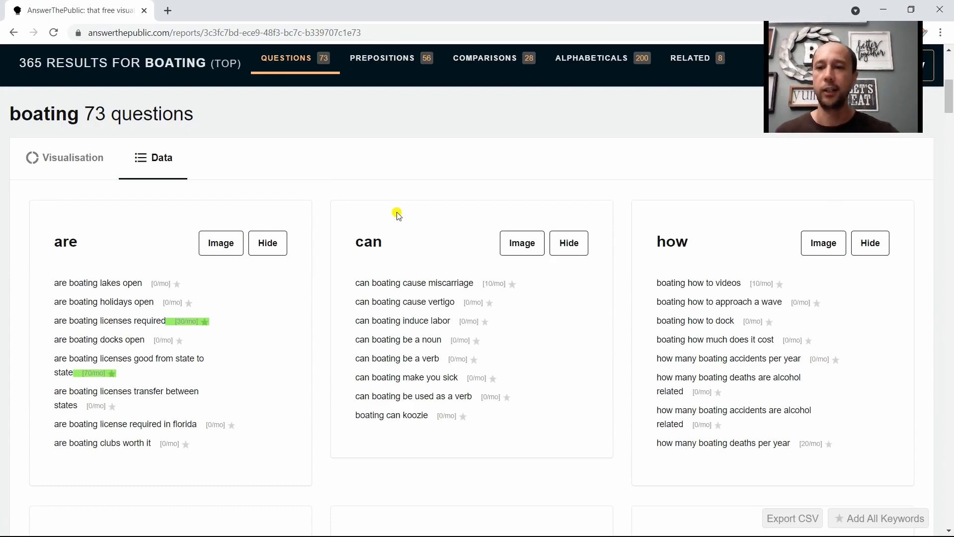
scroll(up, 3)
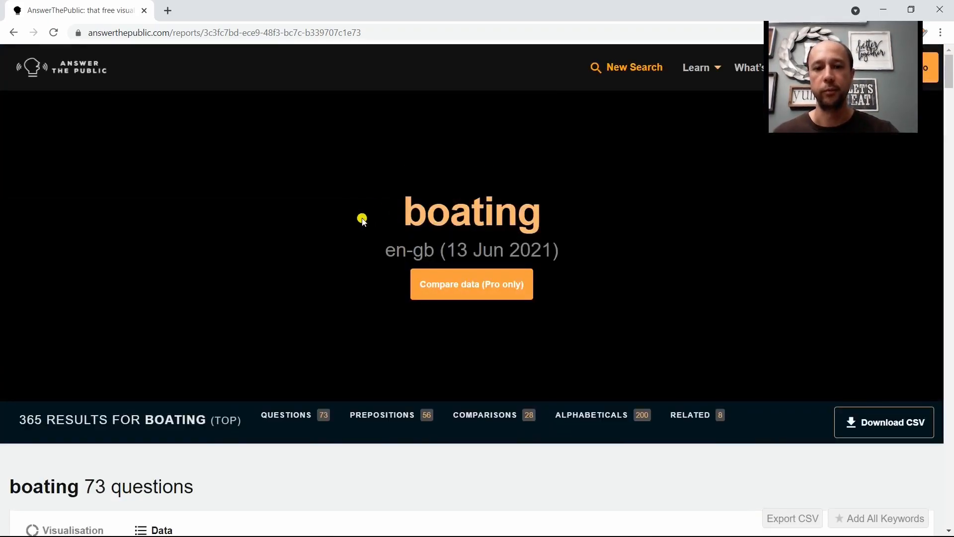
scroll(down, 3)
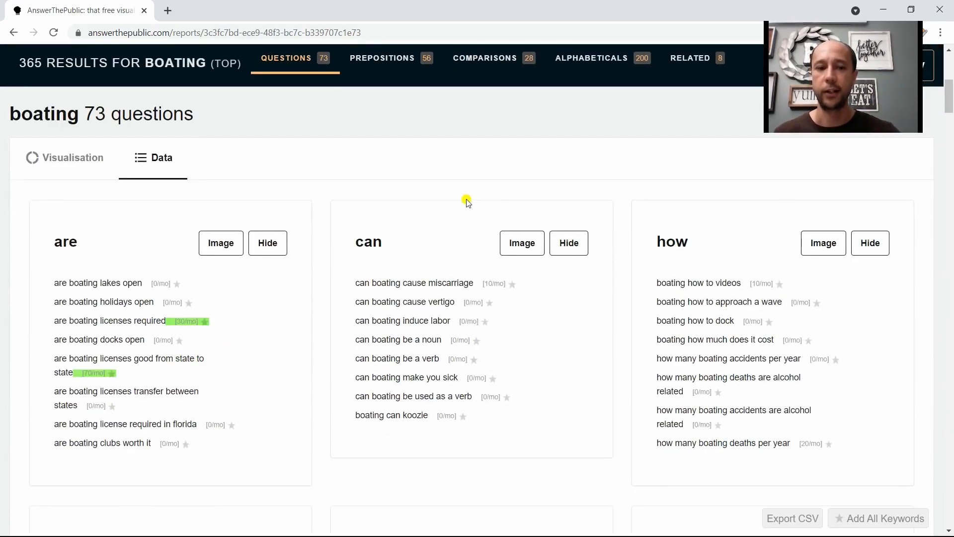
mouse_move(616, 358)
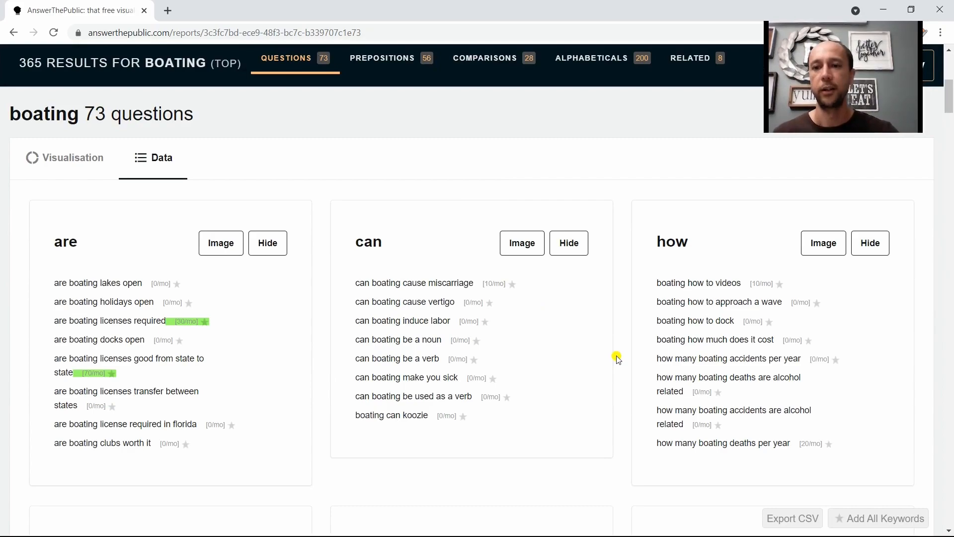
mouse_move(628, 337)
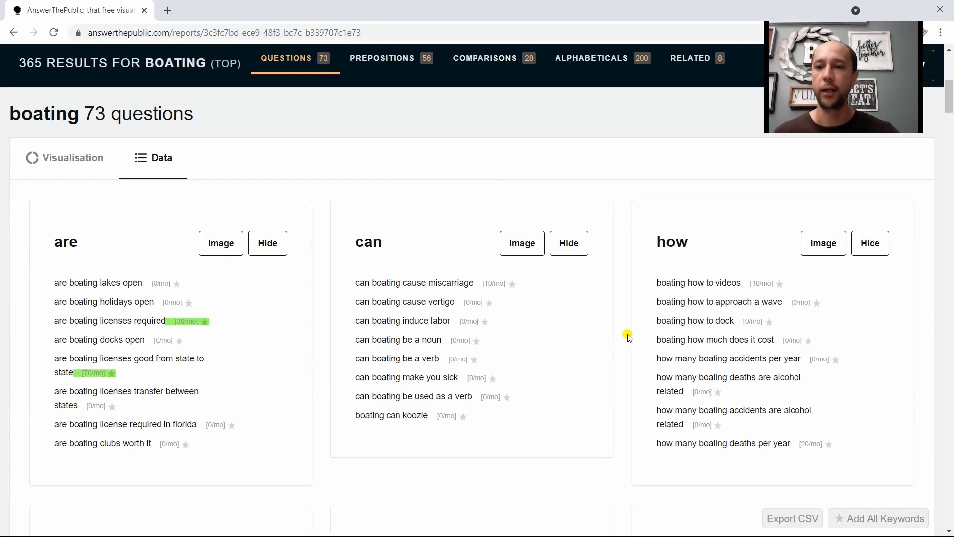